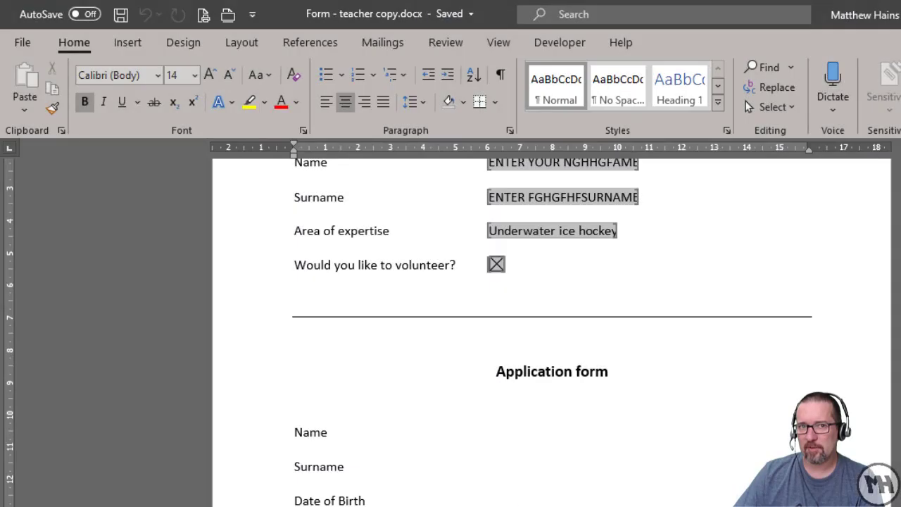
# Step: Switch to the Developer ribbon with the blank application form scrolled into view
pyautogui.scroll(3)
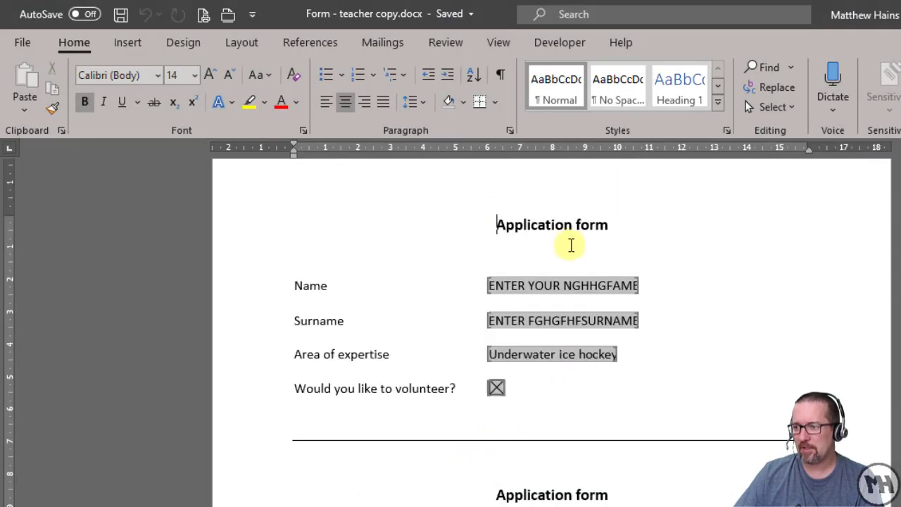
pyautogui.moveTo(531, 279)
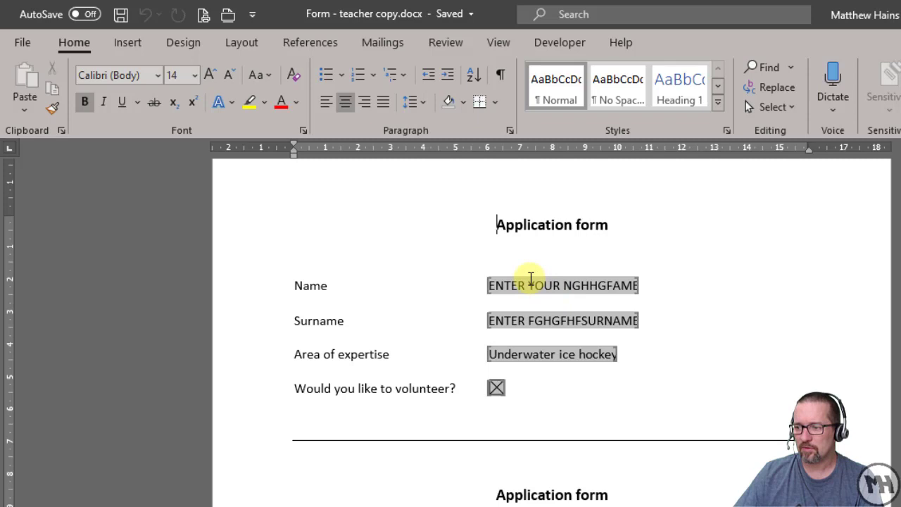
pyautogui.scroll(-3)
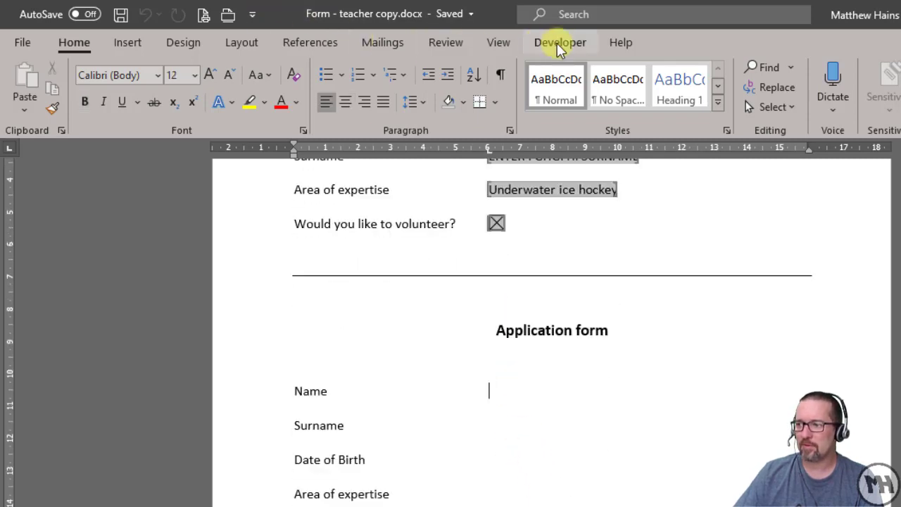
pyautogui.click(561, 42)
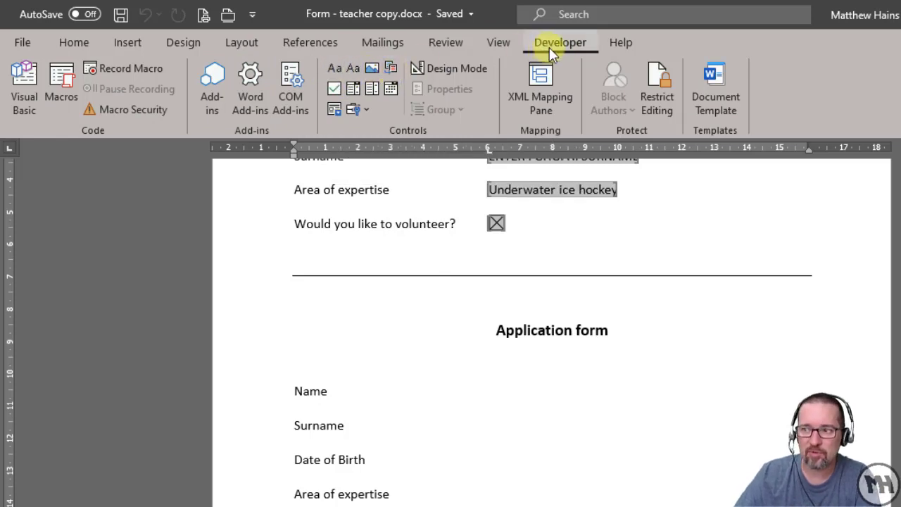
pyautogui.moveTo(482, 334)
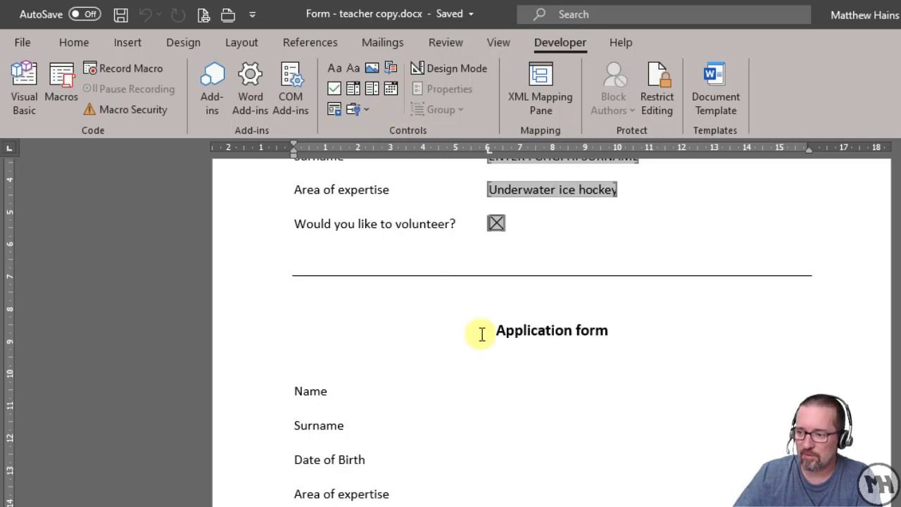
pyautogui.scroll(3)
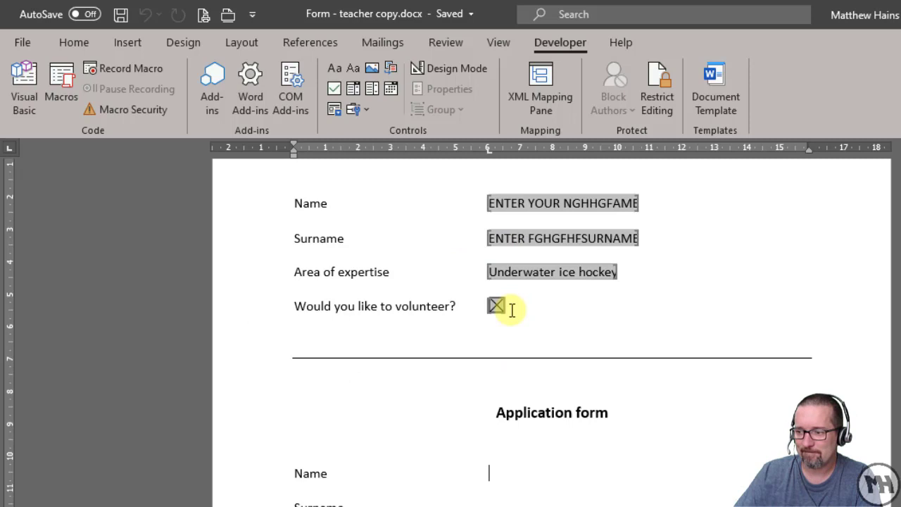
pyautogui.scroll(-3)
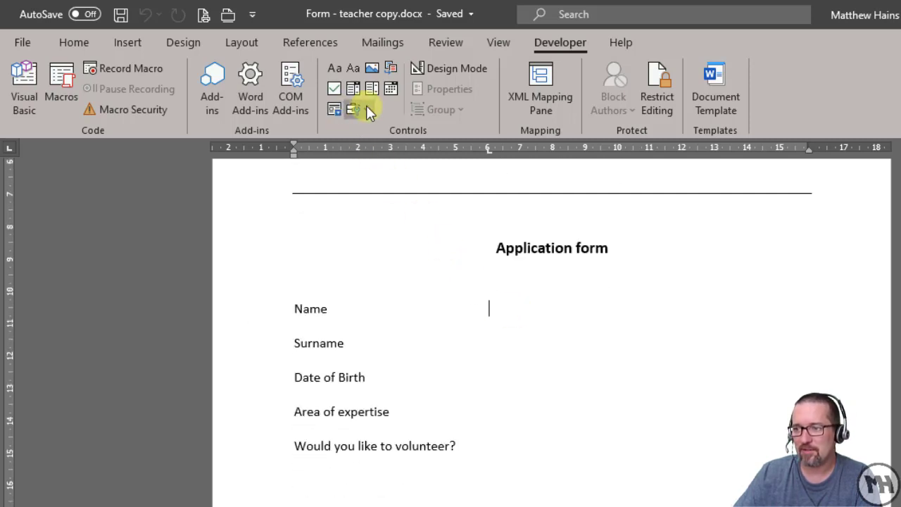
pyautogui.moveTo(353, 110)
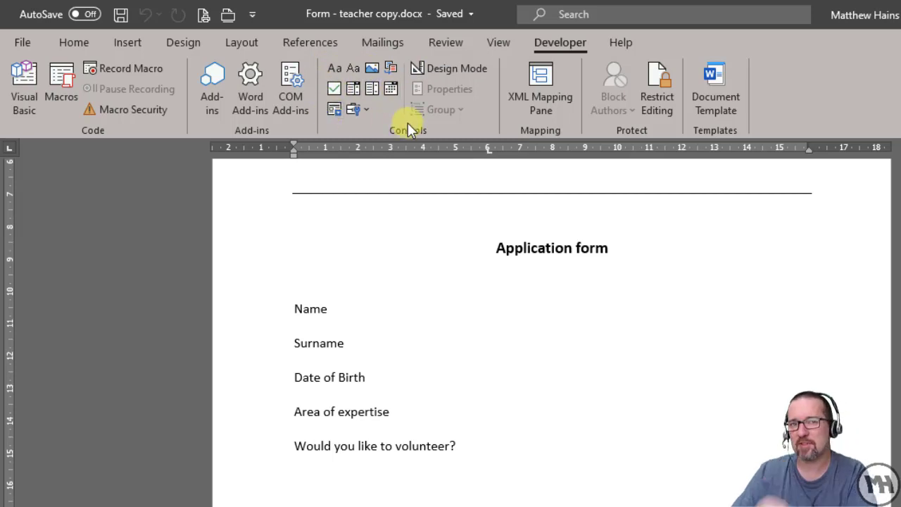
pyautogui.moveTo(524, 311)
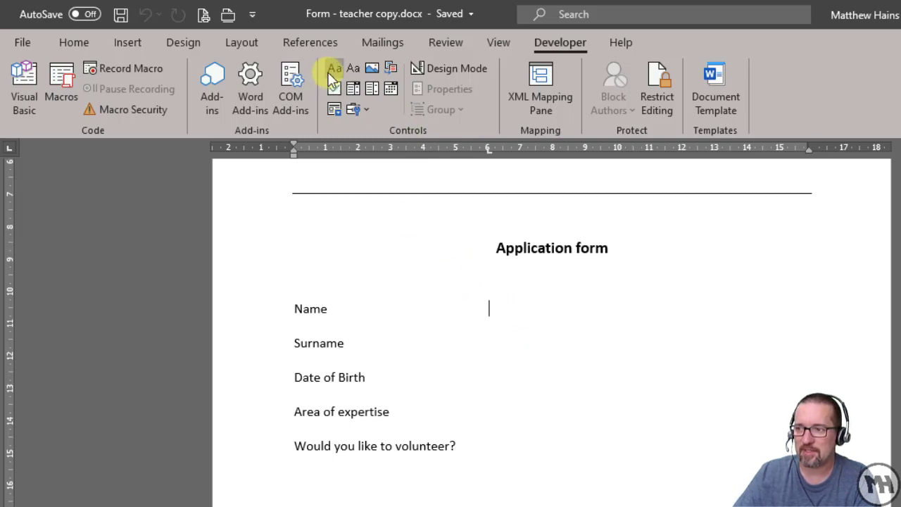
pyautogui.moveTo(334, 68)
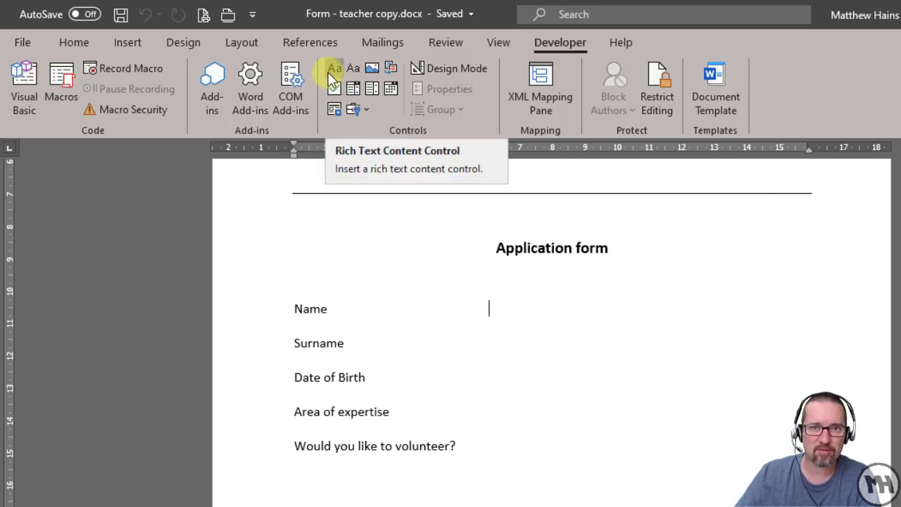
pyautogui.moveTo(352, 68)
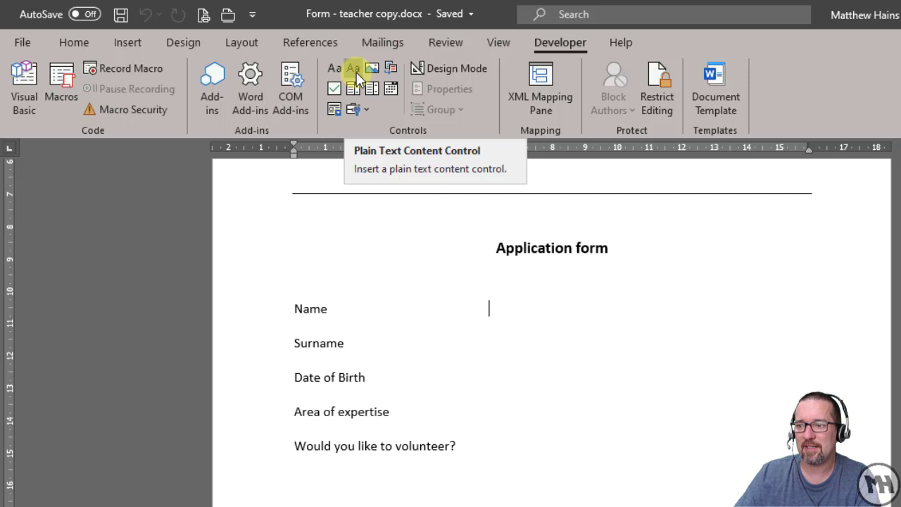
# Step: Insert plain text controls beside Name and Surname and a date picker beside Date of Birth
pyautogui.click(332, 67)
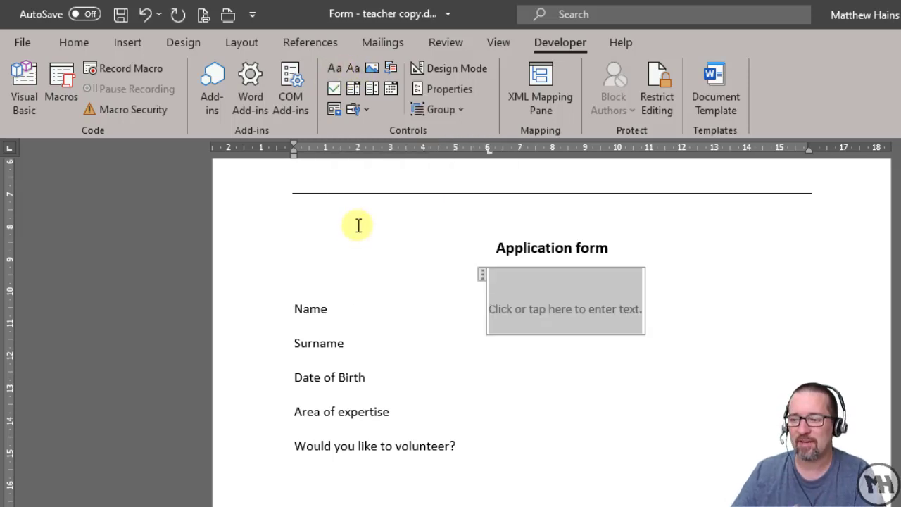
pyautogui.moveTo(511, 359)
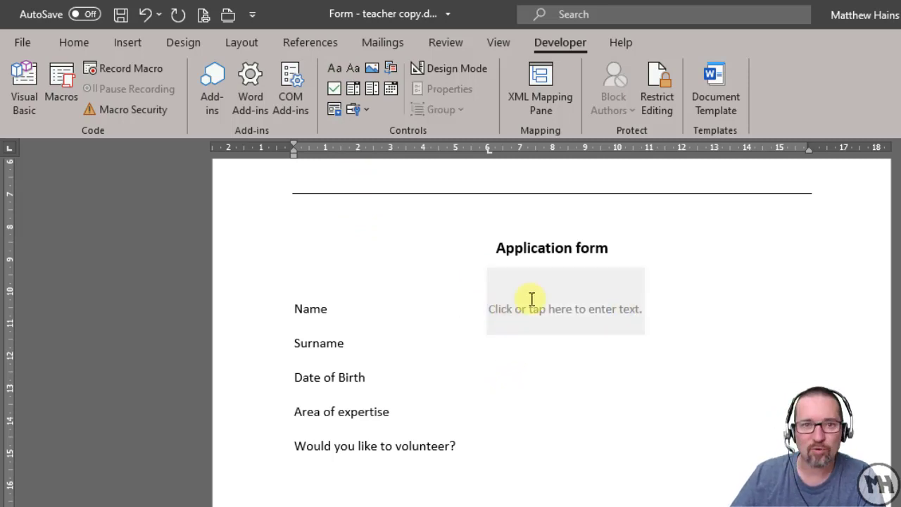
pyautogui.moveTo(605, 316)
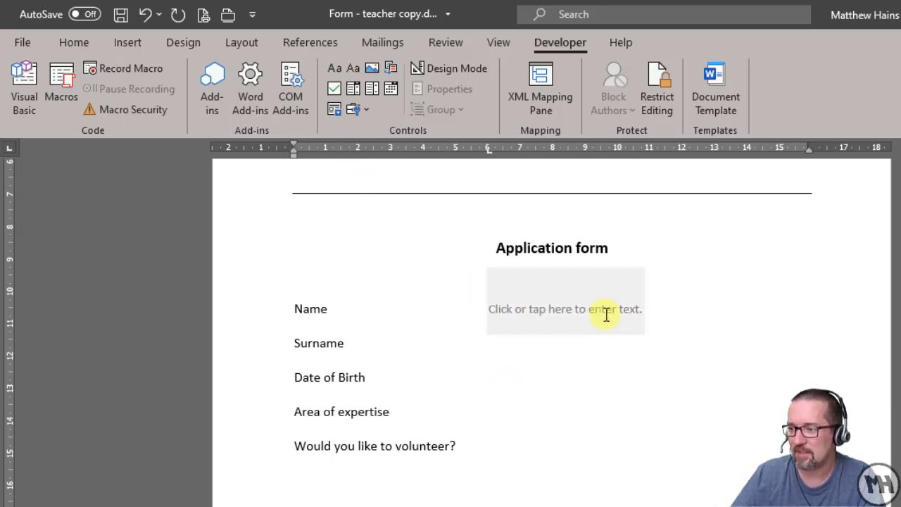
pyautogui.moveTo(513, 312)
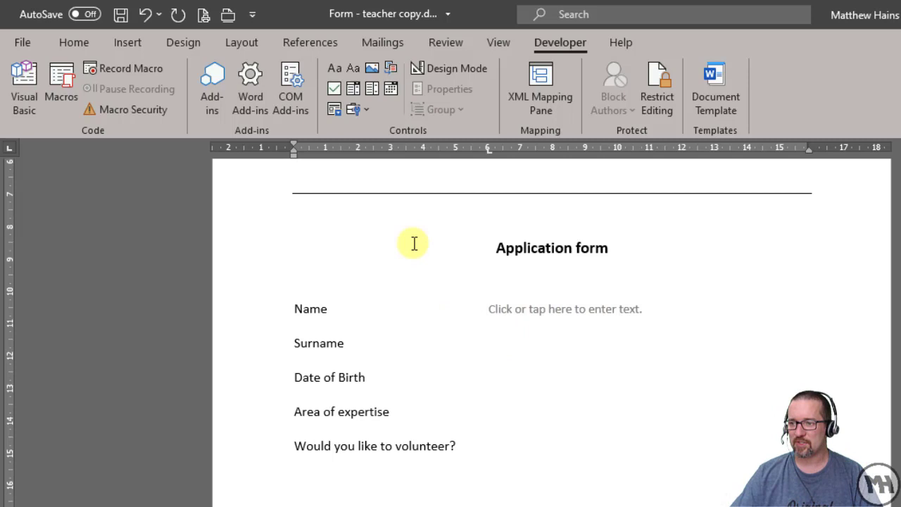
pyautogui.click(565, 344)
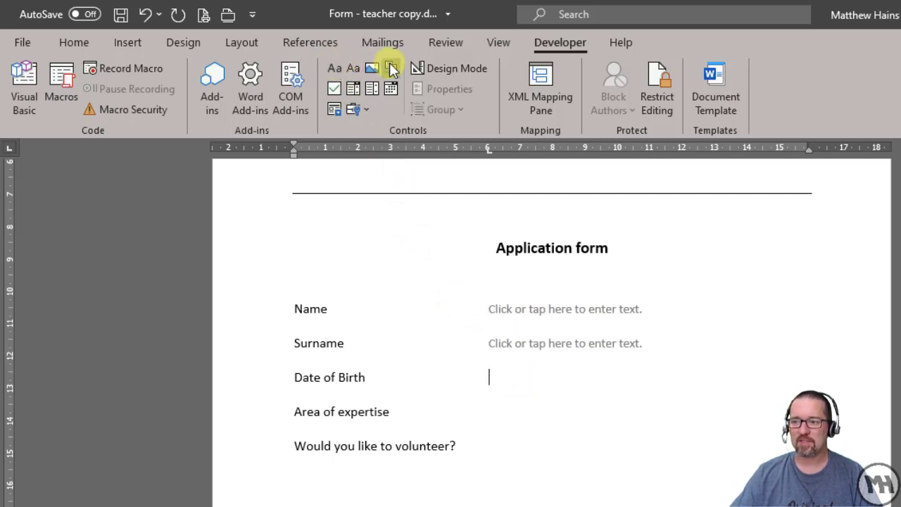
pyautogui.moveTo(392, 87)
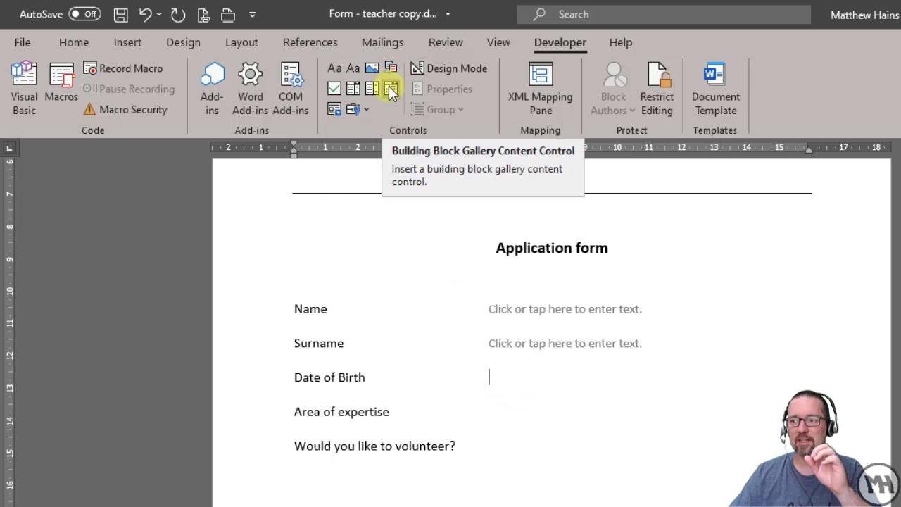
pyautogui.moveTo(391, 90)
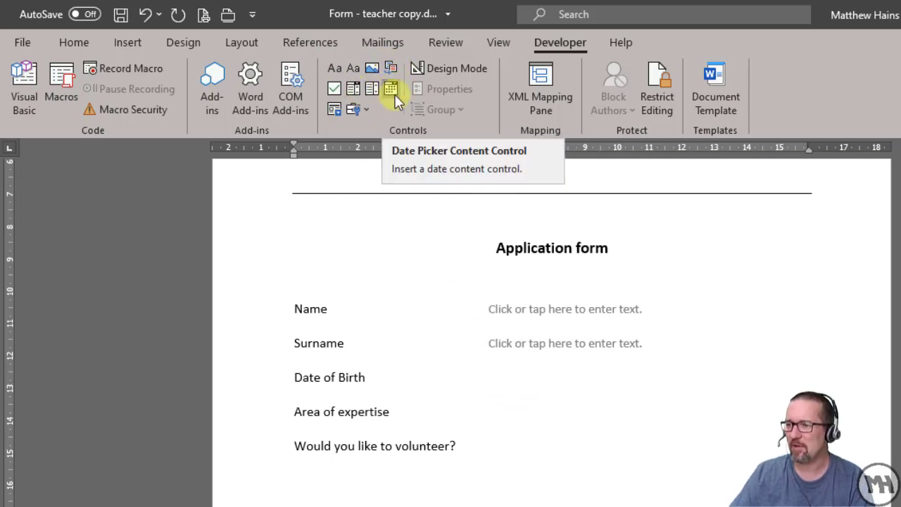
pyautogui.click(391, 89)
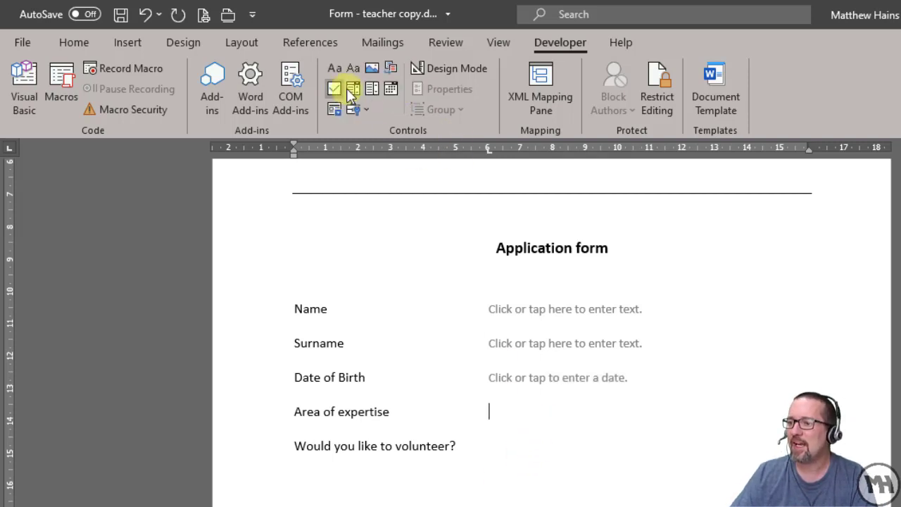
pyautogui.moveTo(352, 87)
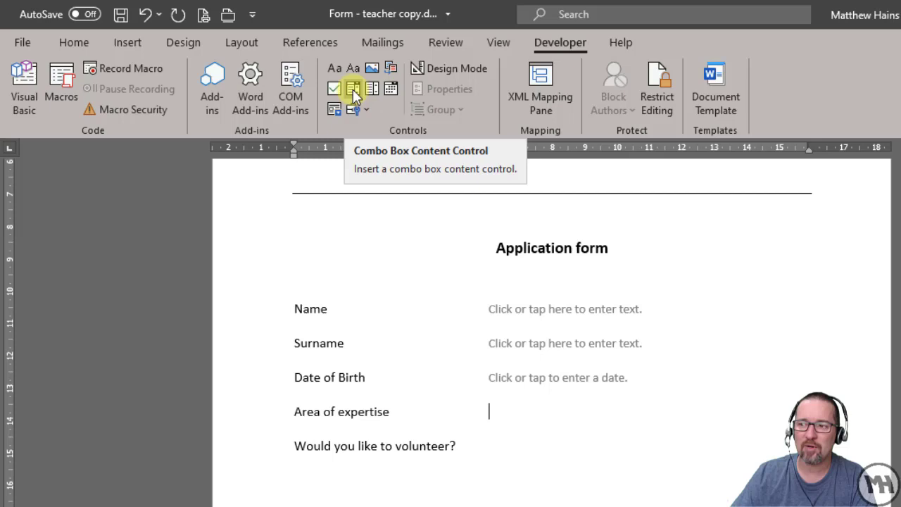
pyautogui.moveTo(371, 89)
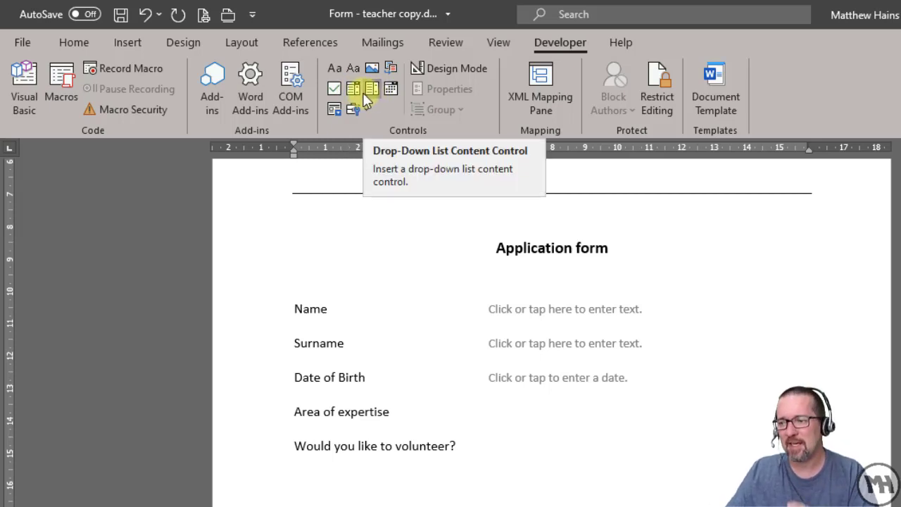
pyautogui.moveTo(370, 90)
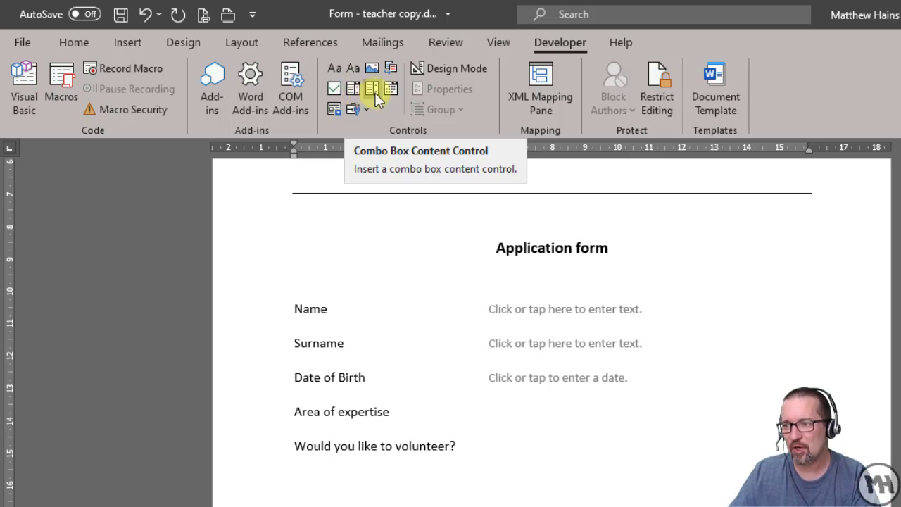
pyautogui.moveTo(371, 90)
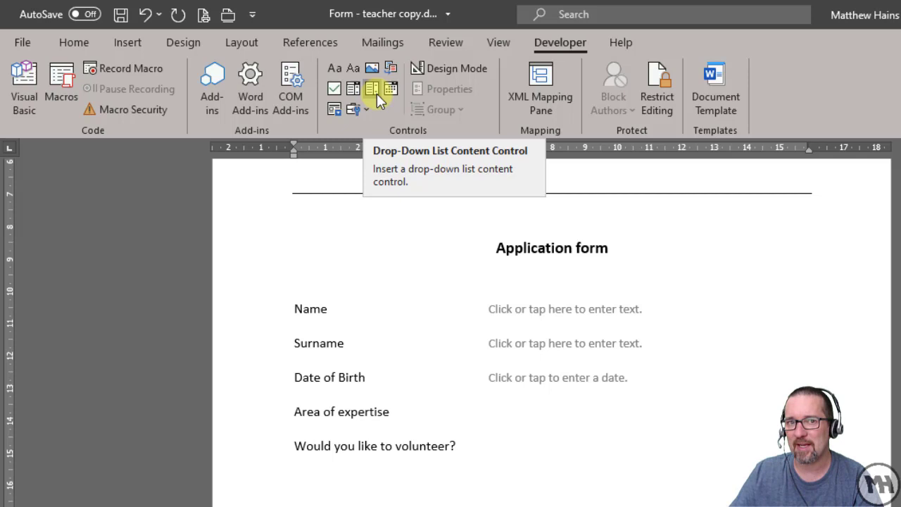
# Step: Insert a drop-down list for Area of expertise and a check box for the volunteer question
pyautogui.click(490, 411)
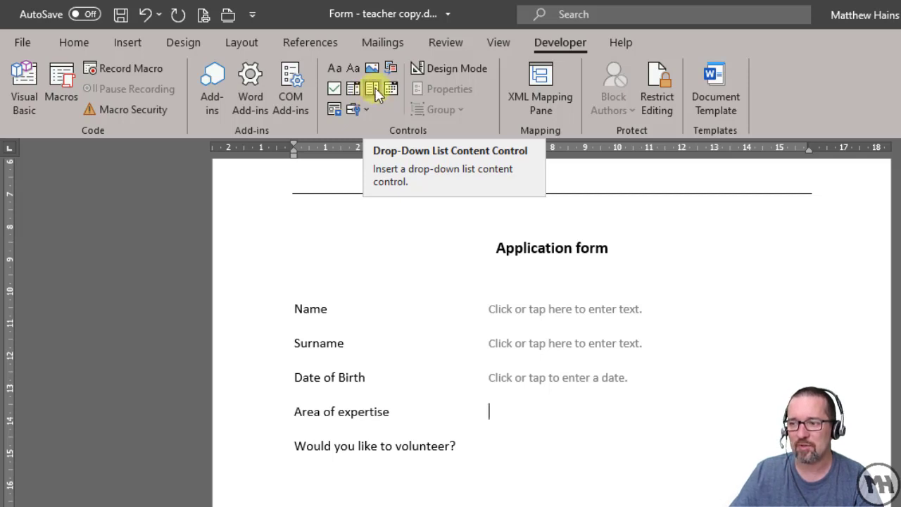
pyautogui.click(372, 87)
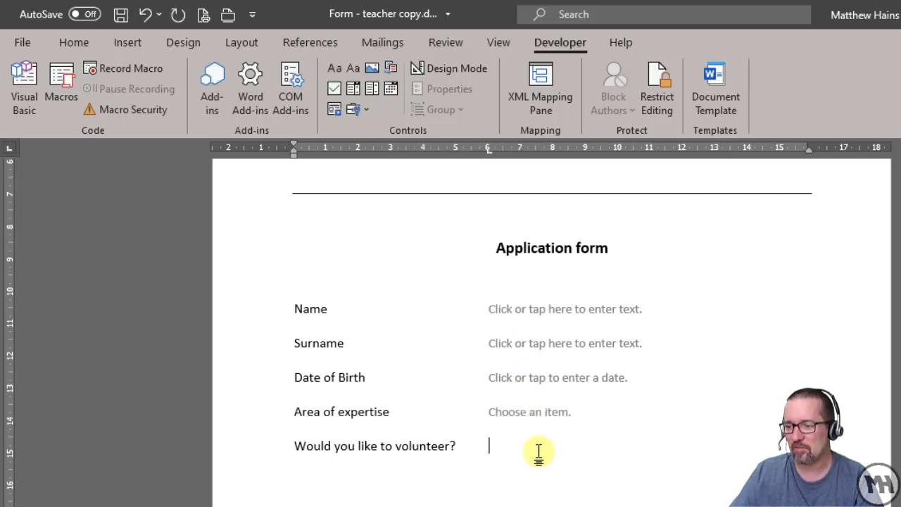
pyautogui.moveTo(372, 147)
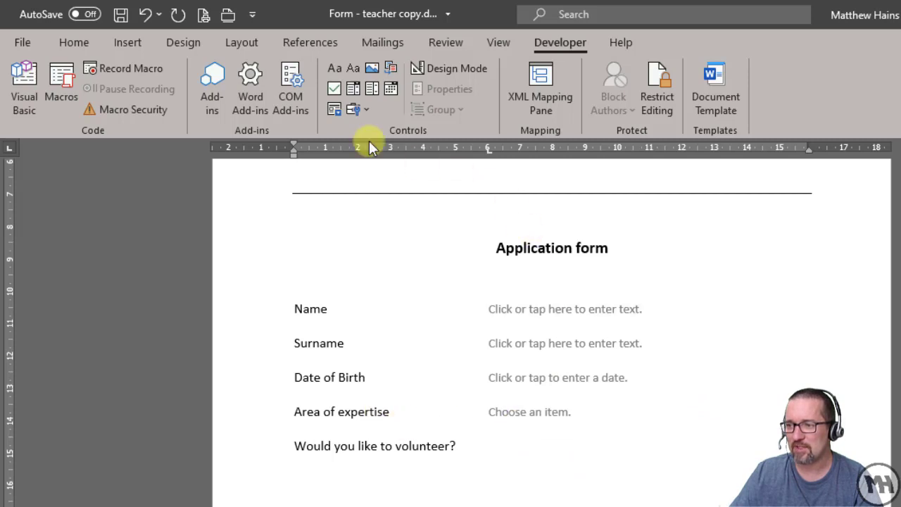
pyautogui.click(333, 87)
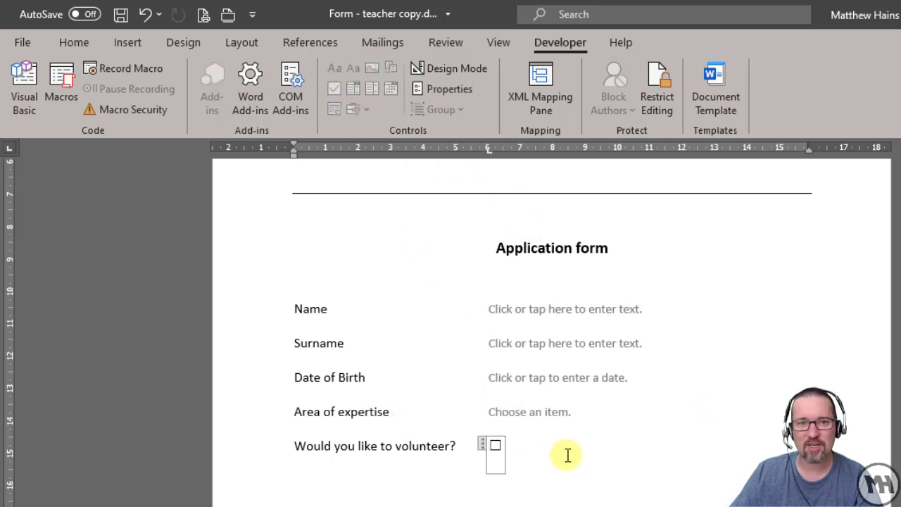
pyautogui.moveTo(266, 490)
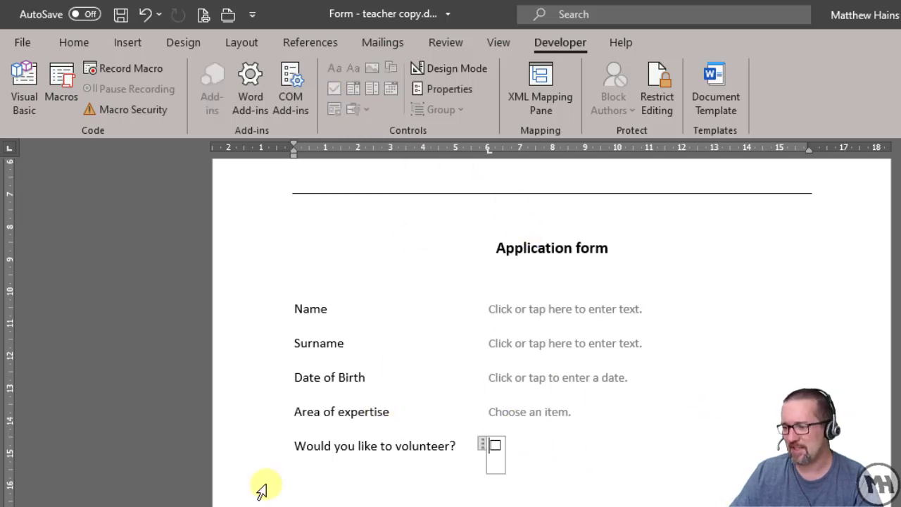
pyautogui.scroll(3)
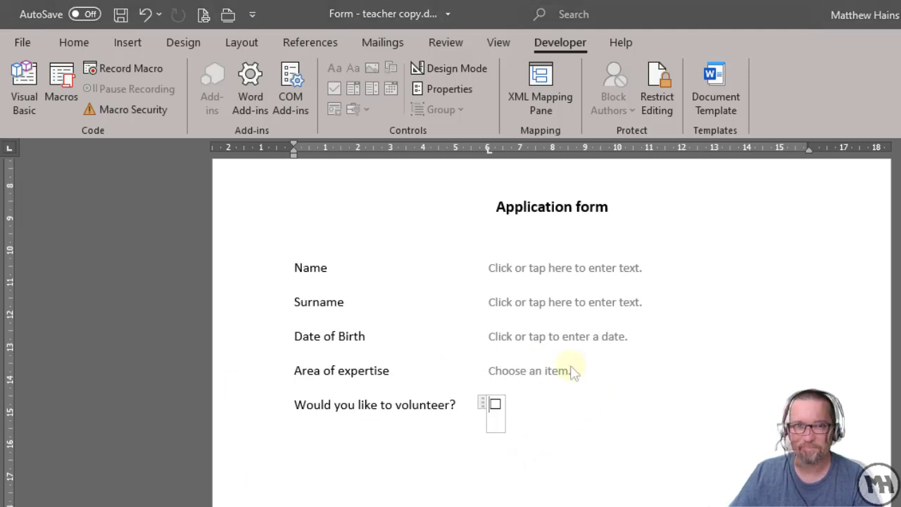
pyautogui.moveTo(526, 267)
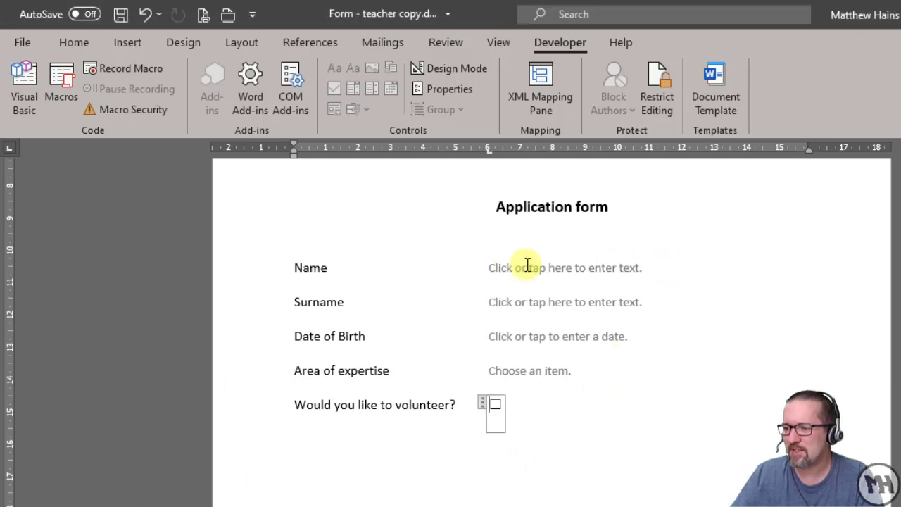
pyautogui.click(563, 267)
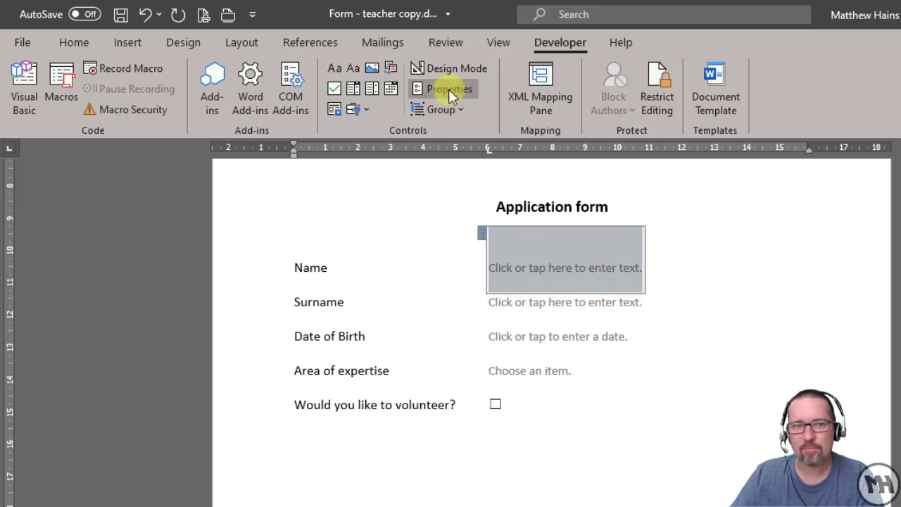
pyautogui.click(447, 89)
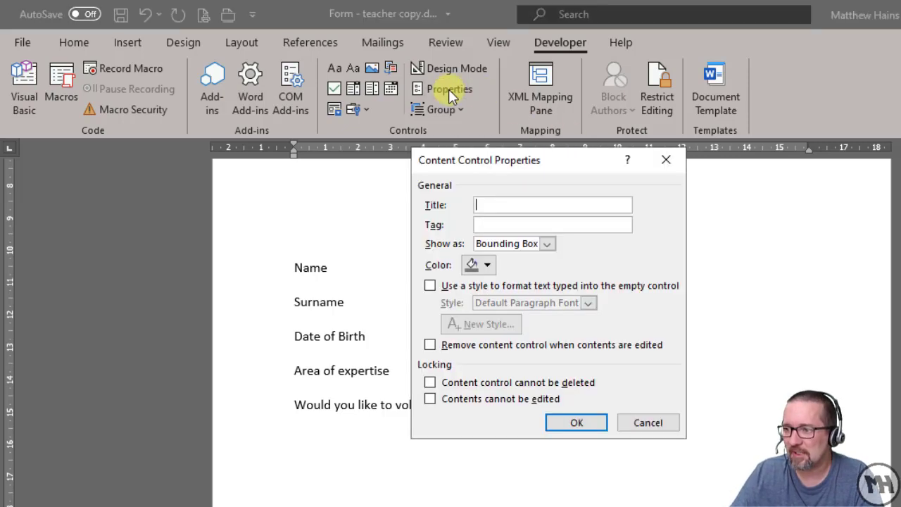
pyautogui.moveTo(462, 232)
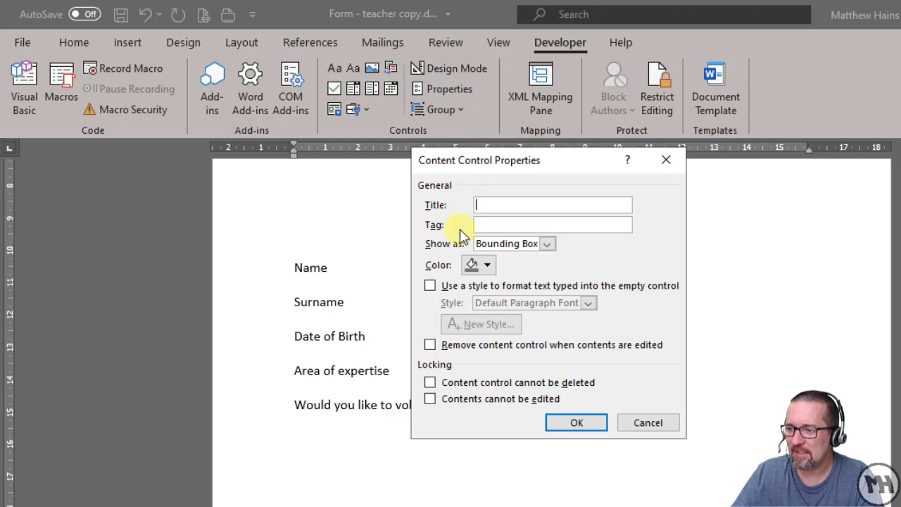
pyautogui.moveTo(522, 269)
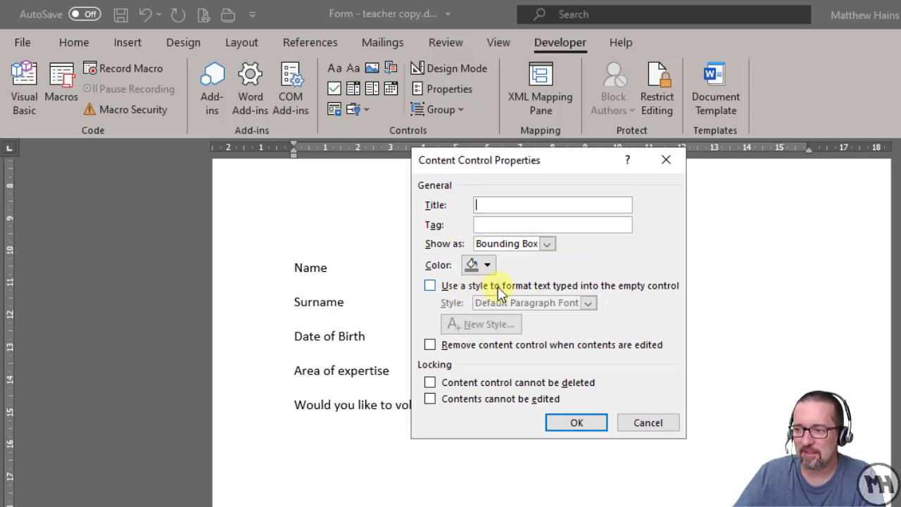
pyautogui.moveTo(506, 165)
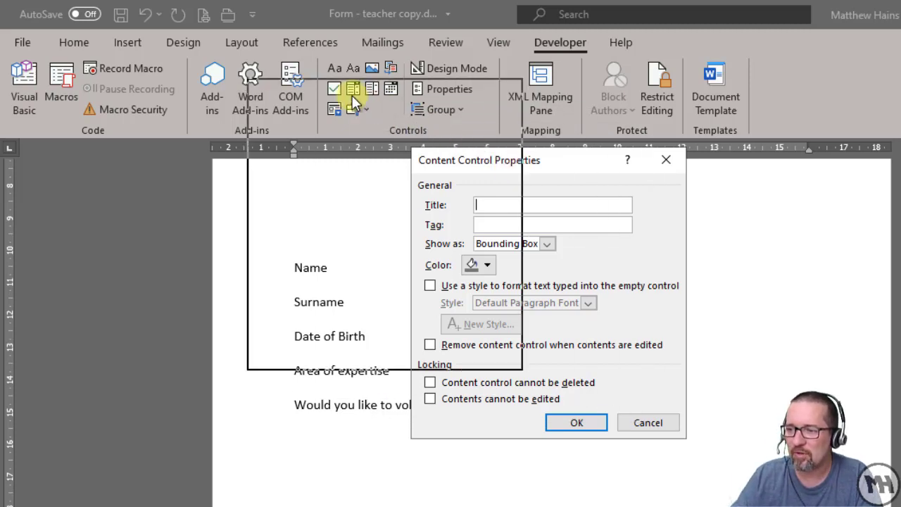
pyautogui.moveTo(479, 161); pyautogui.dragTo(315, 90)
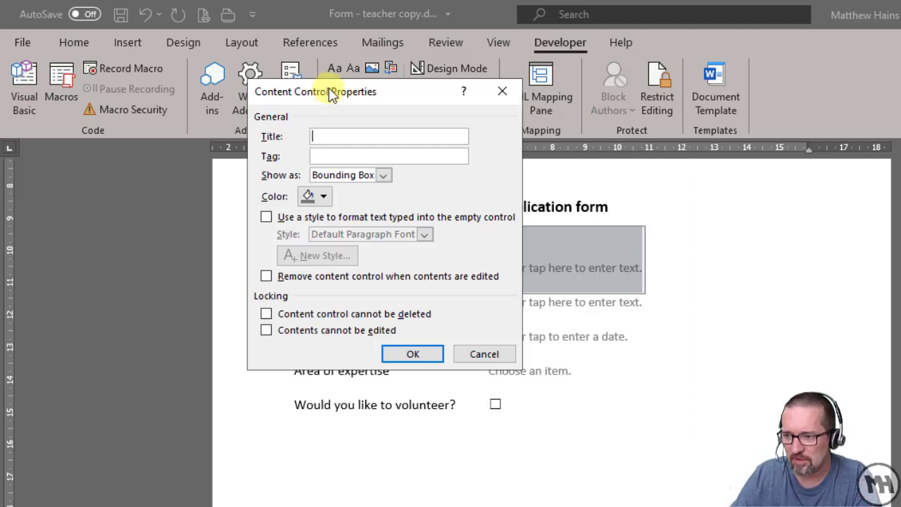
pyautogui.click(266, 329)
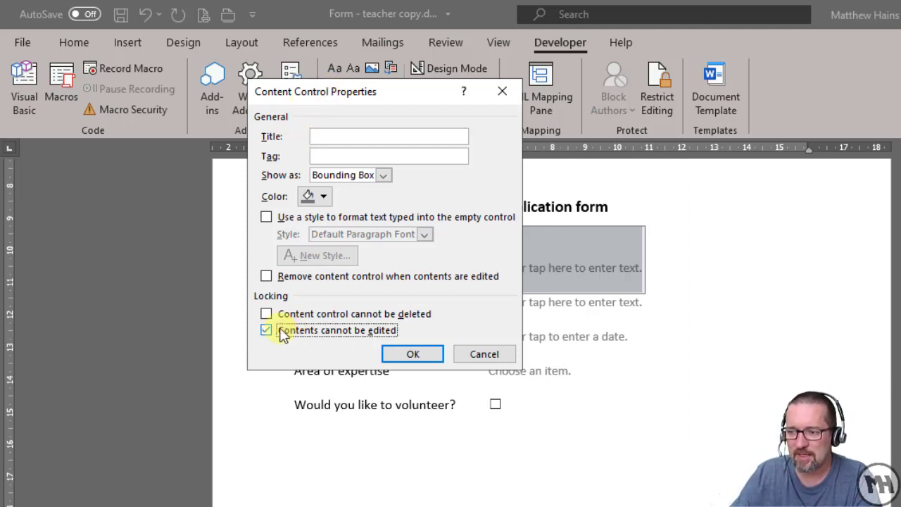
pyautogui.click(266, 329)
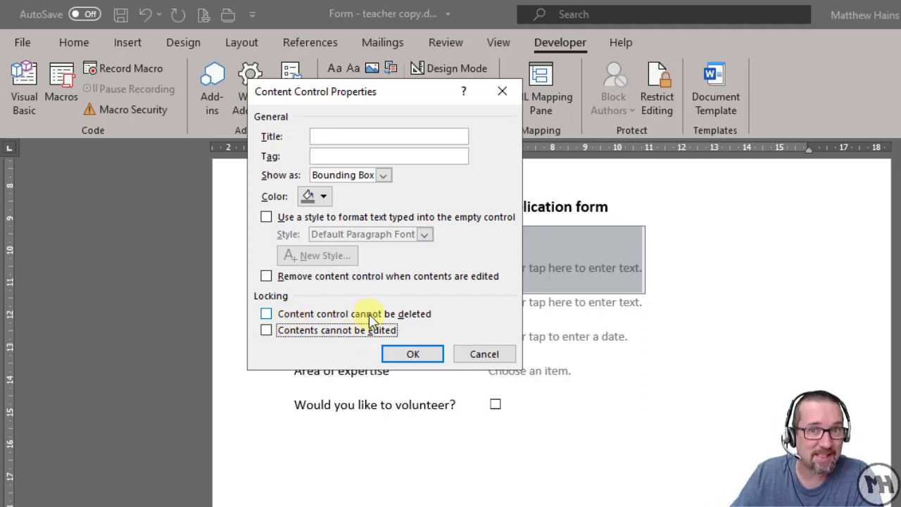
pyautogui.moveTo(372, 282)
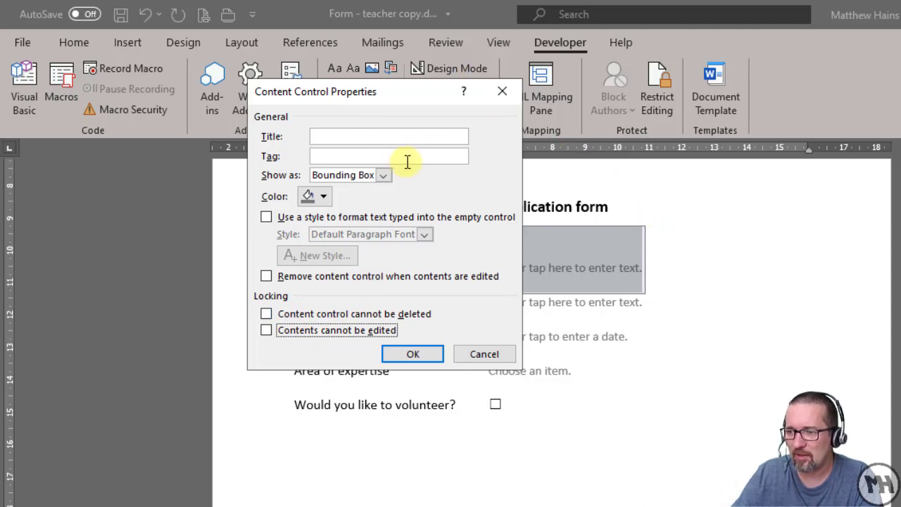
pyautogui.click(411, 353)
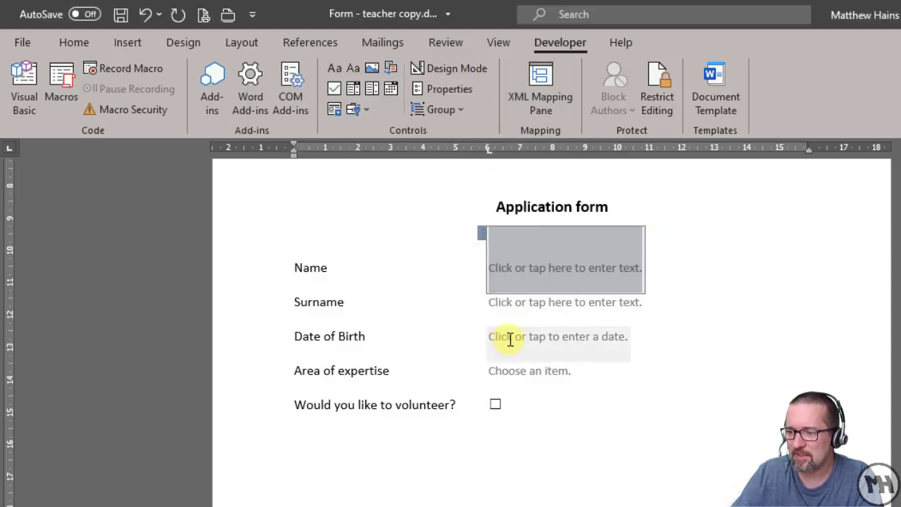
# Step: In the dropdown's Properties, add 'Underwater ice hockey' as a choice
pyautogui.click(640, 343)
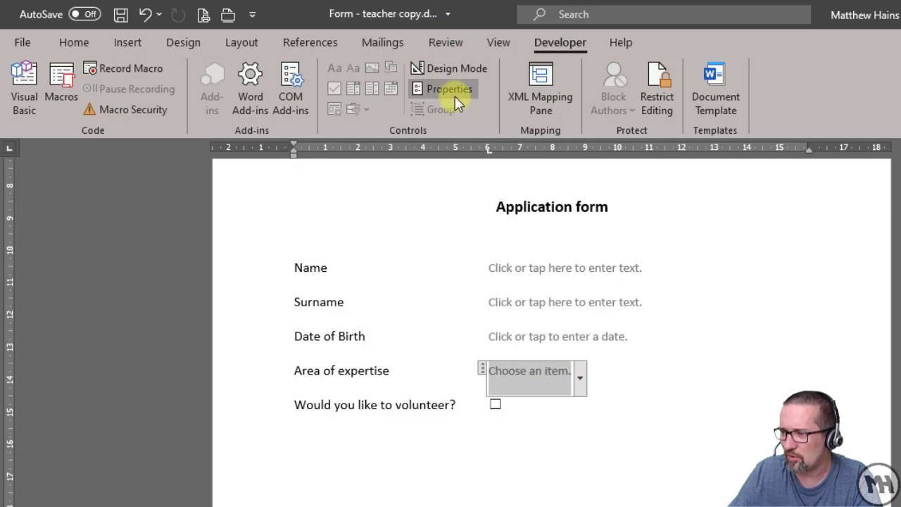
pyautogui.click(442, 89)
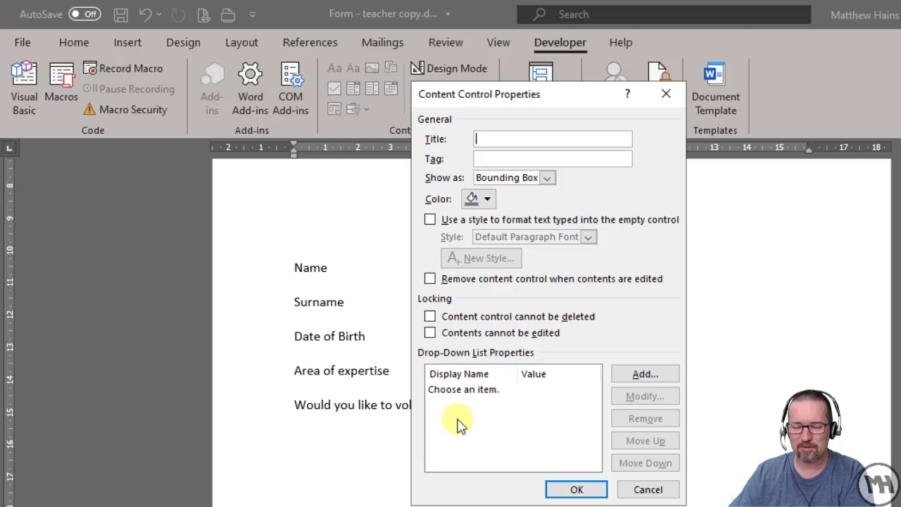
pyautogui.click(463, 388)
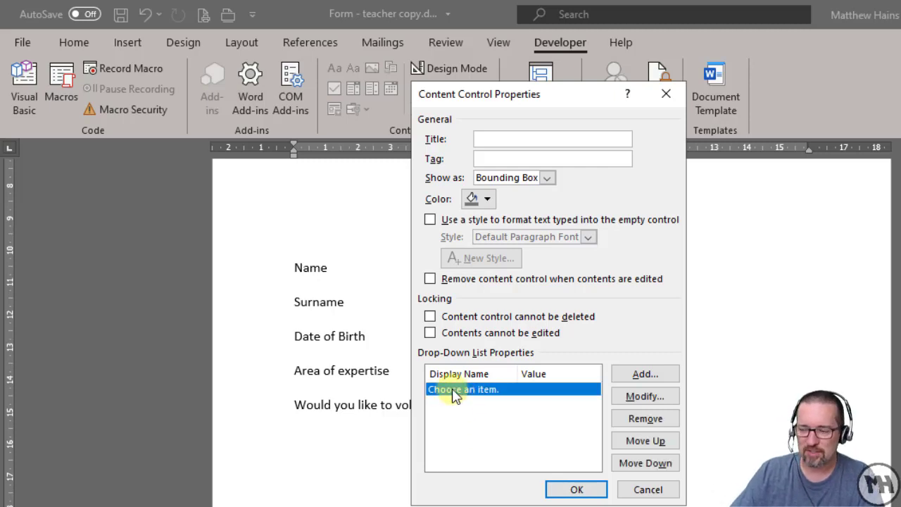
pyautogui.click(645, 374)
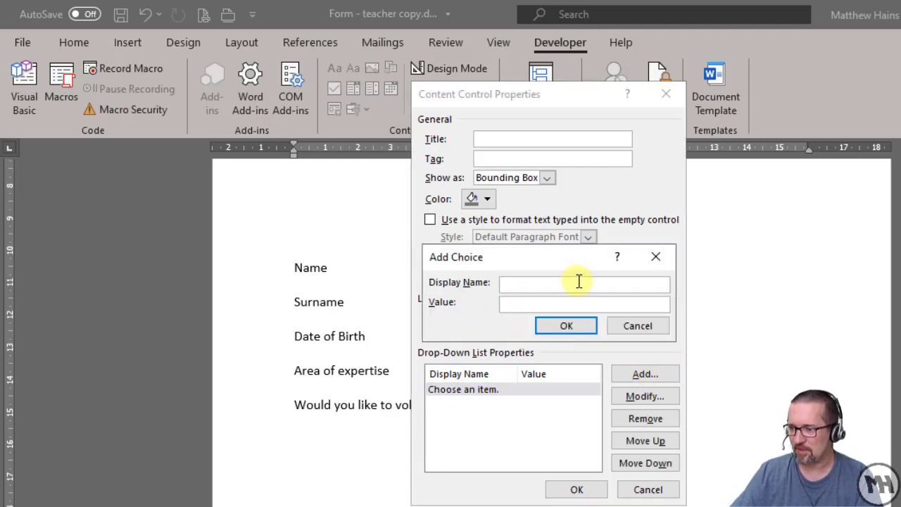
pyautogui.write('Underwater ice ho')
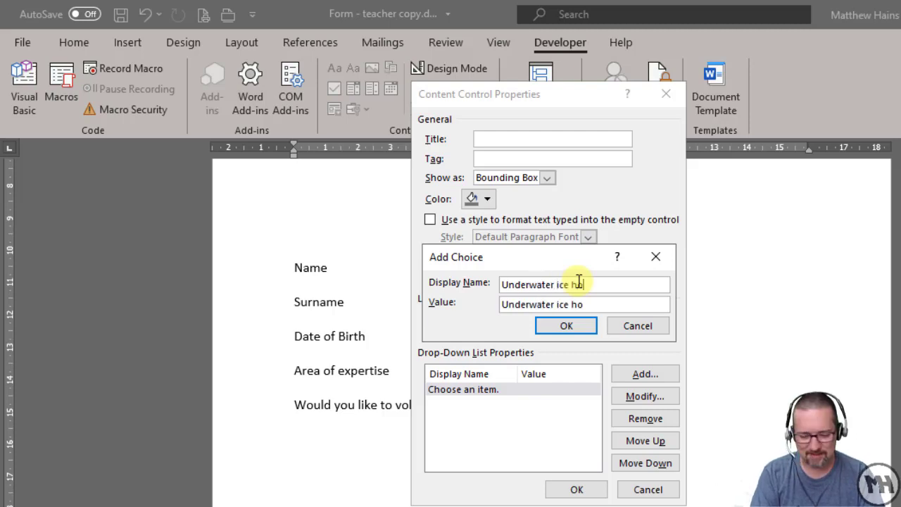
pyautogui.write('ckey')
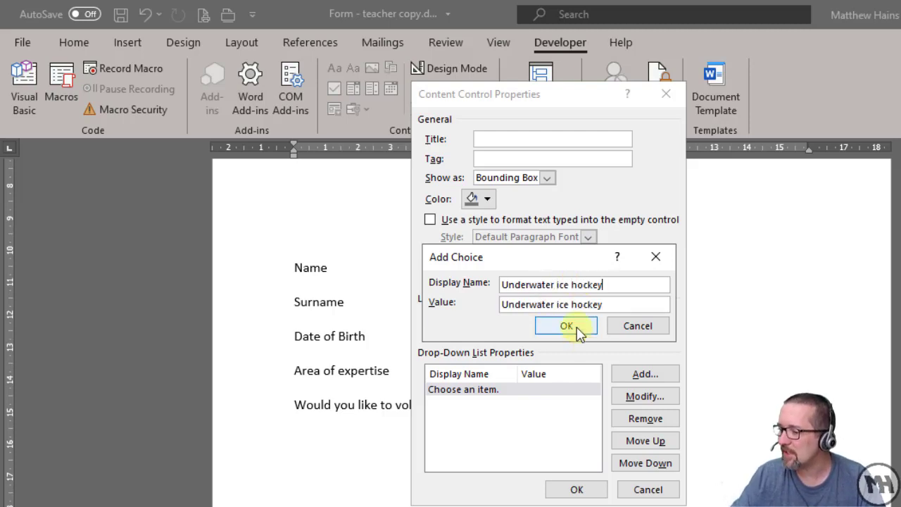
pyautogui.click(566, 325)
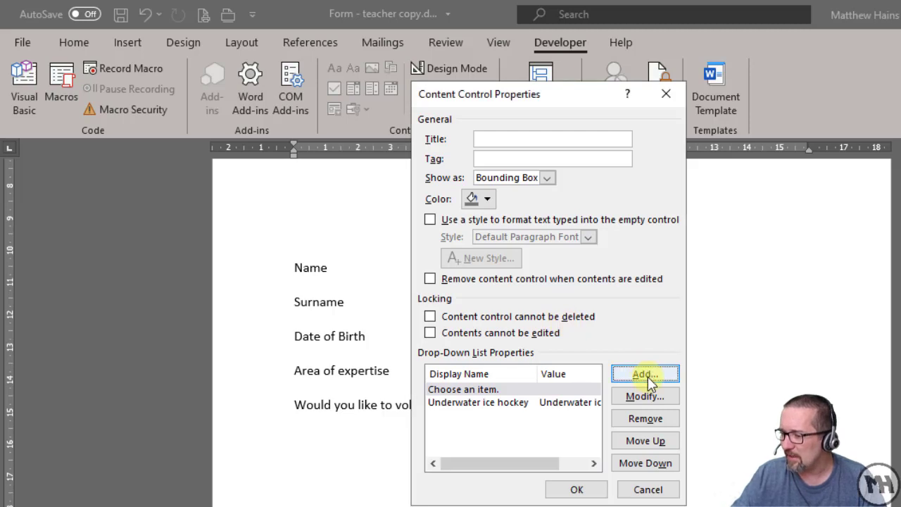
# Step: Add 'Toasted Marshmallow champion' as a second choice, fixing its typo
pyautogui.click(644, 374)
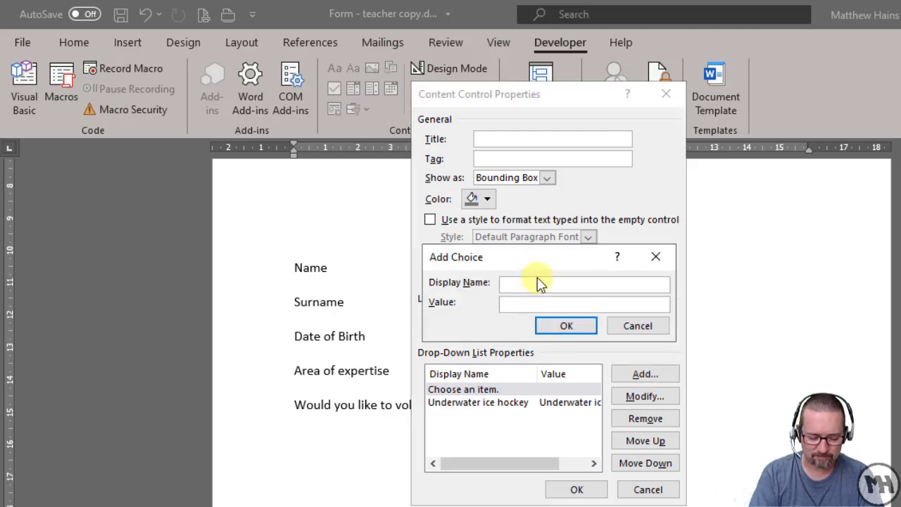
pyautogui.write('Toasted MArs')
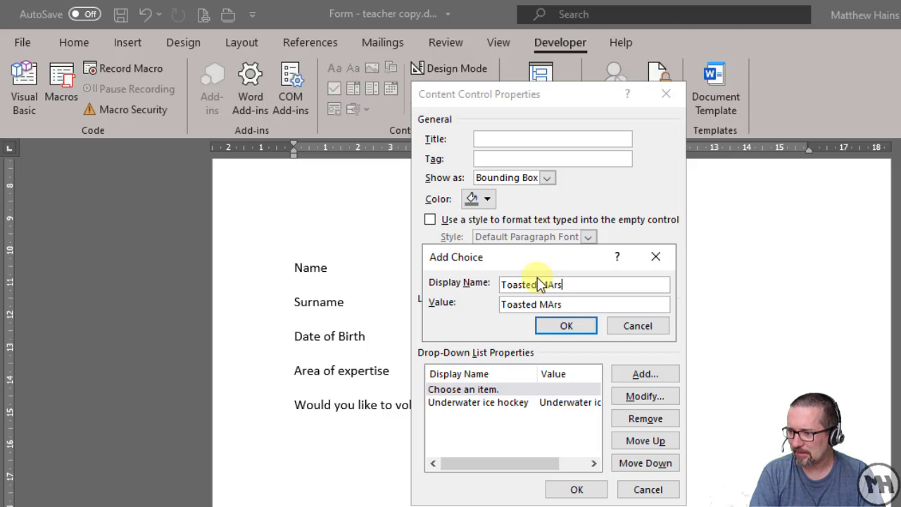
pyautogui.write('Marshanm')
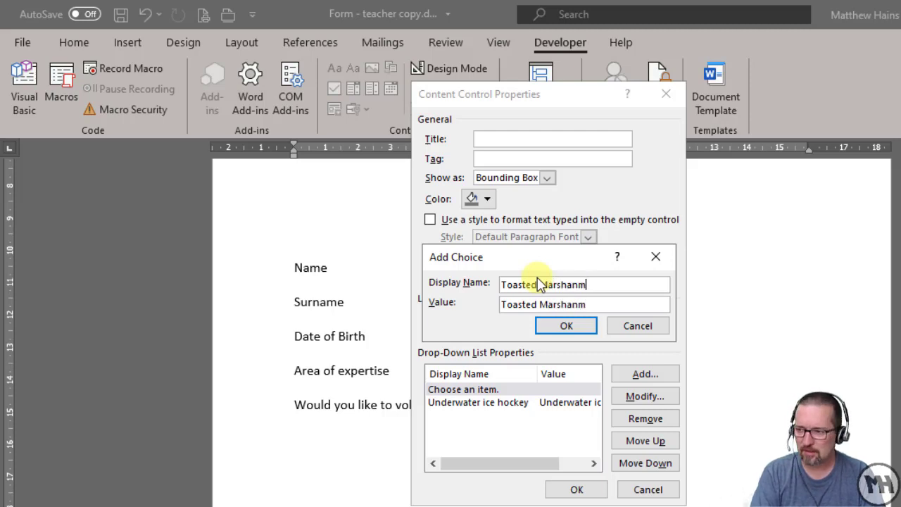
pyautogui.write('ow')
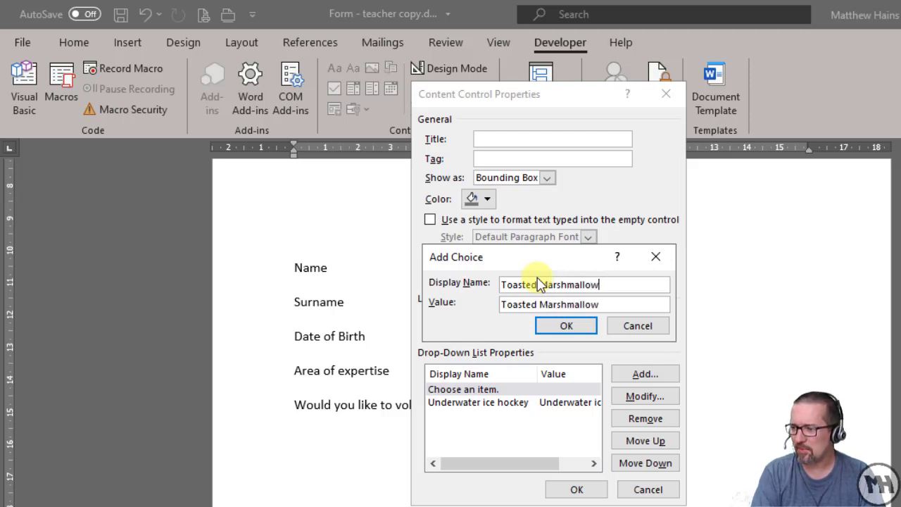
pyautogui.write('chamption')
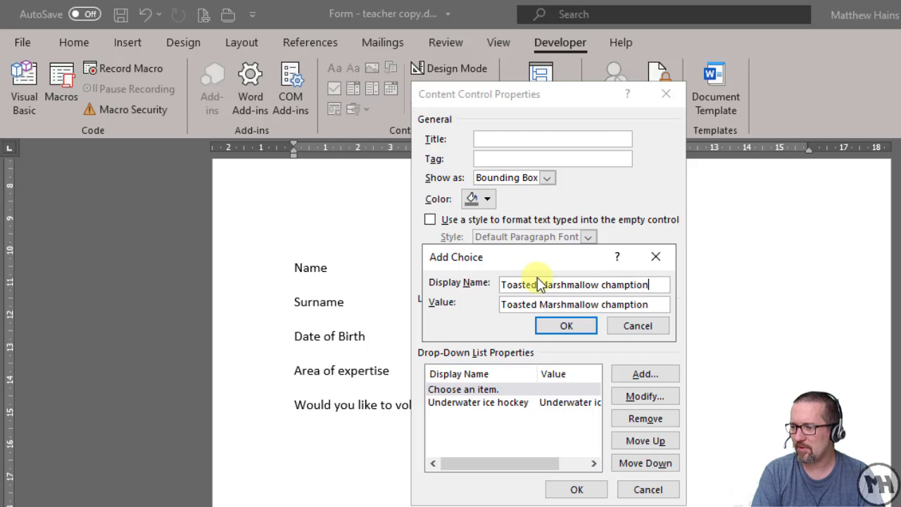
pyautogui.press('Backspace')
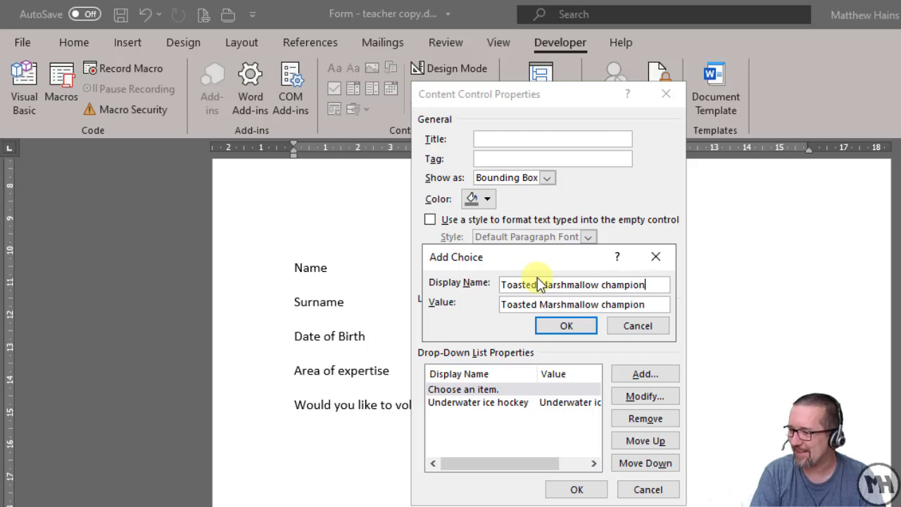
pyautogui.click(566, 325)
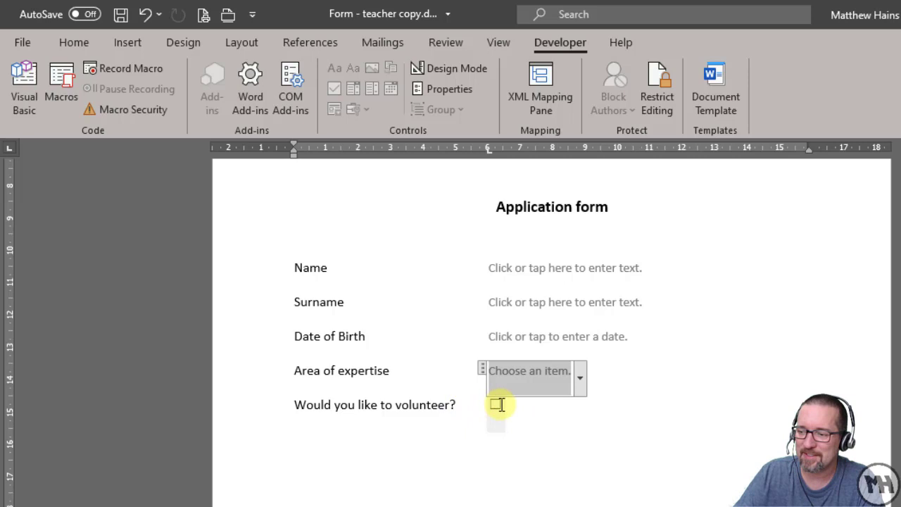
pyautogui.click(495, 404)
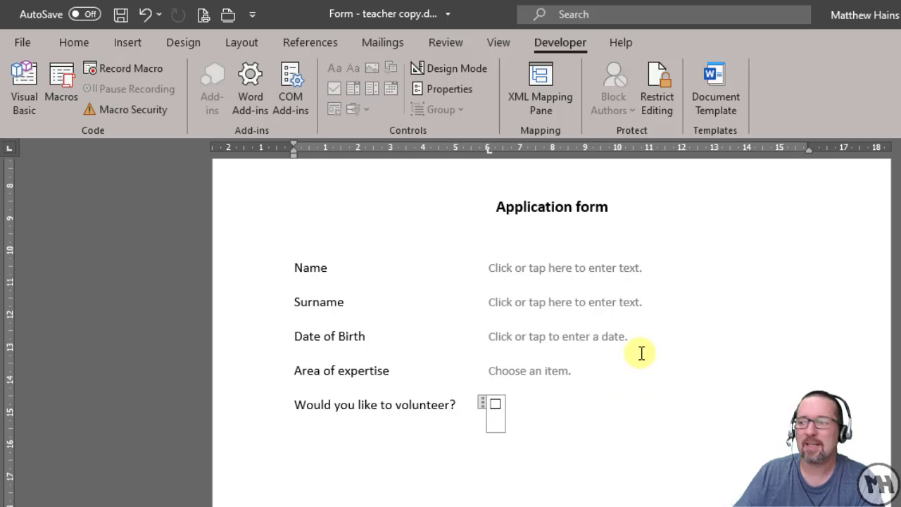
pyautogui.moveTo(556, 31)
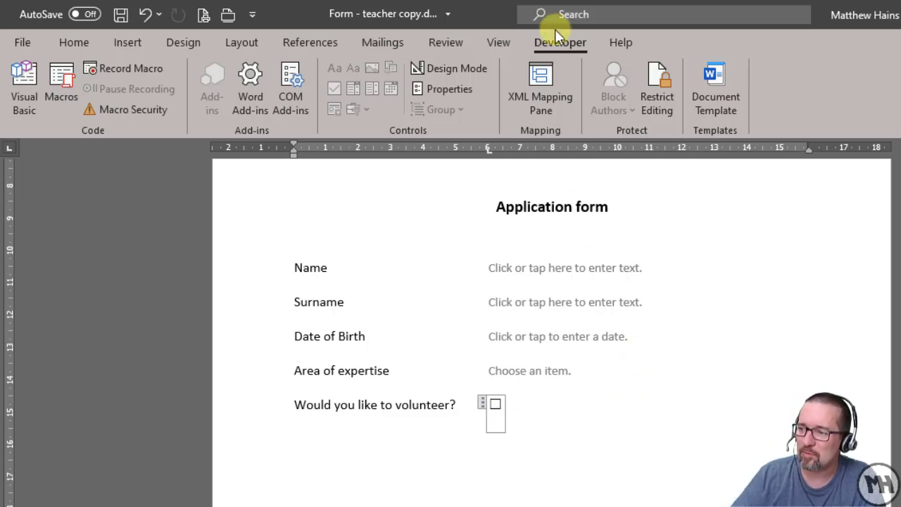
pyautogui.moveTo(727, 44)
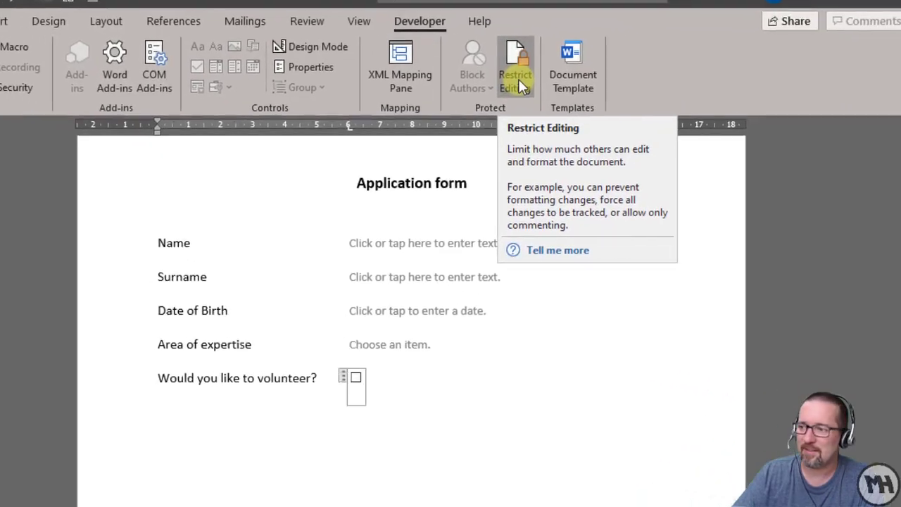
# Step: Start enforcing form-filling protection via Restrict Editing with no password
pyautogui.click(515, 68)
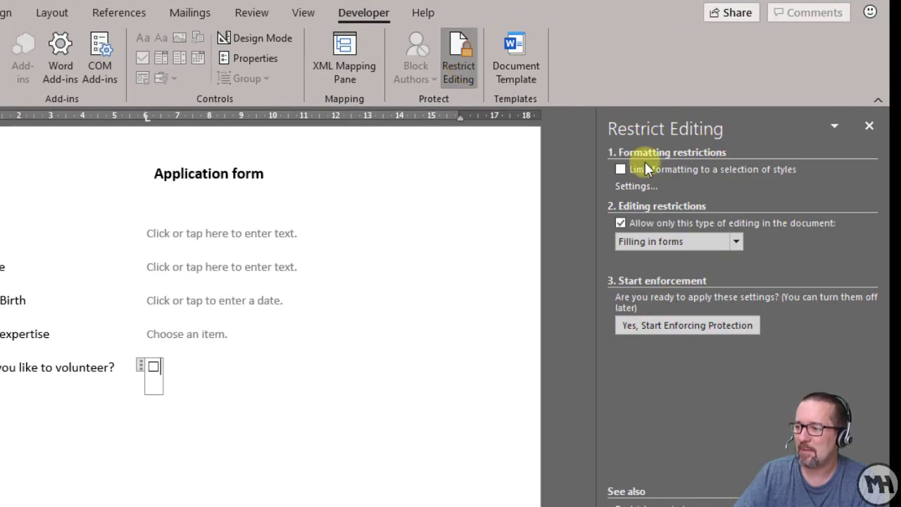
pyautogui.moveTo(662, 223)
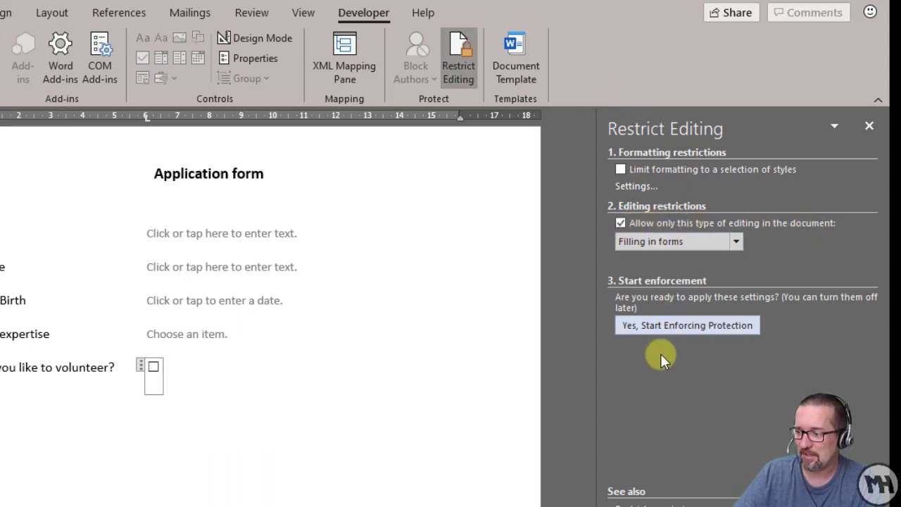
pyautogui.click(687, 323)
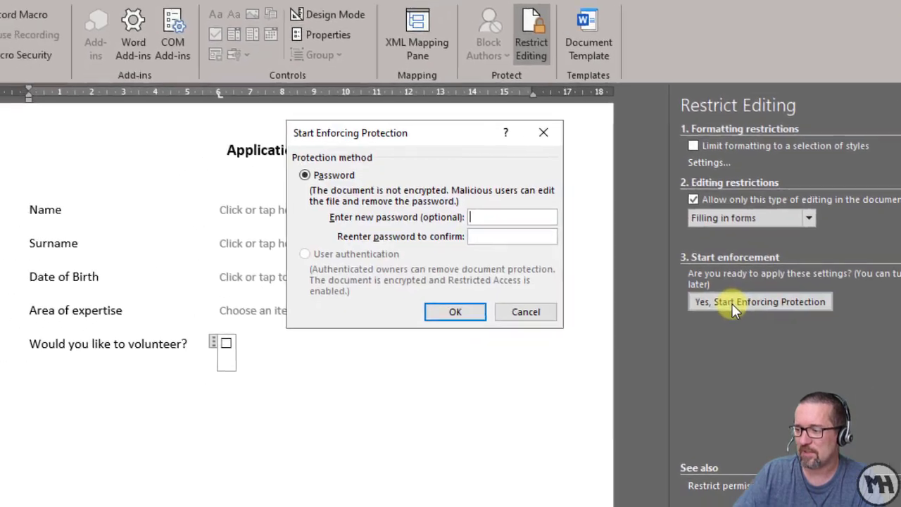
pyautogui.click(455, 313)
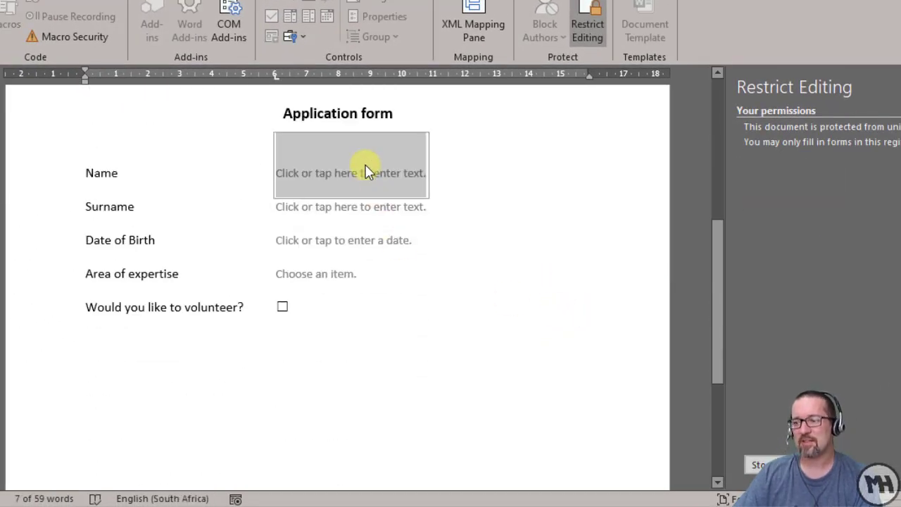
# Step: Enter name and surname text, pick a birth date, choose Toasted Marshmallow champion and tick volunteer
pyautogui.click(349, 206)
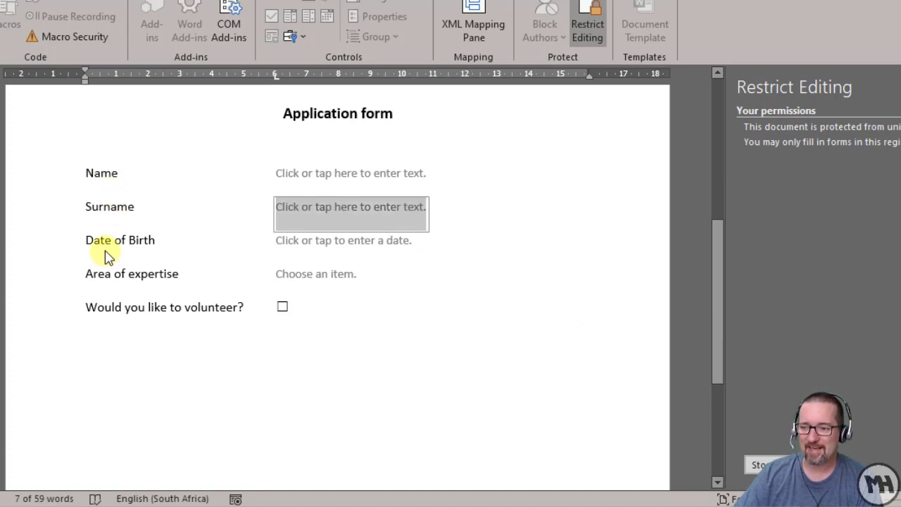
pyautogui.click(343, 240)
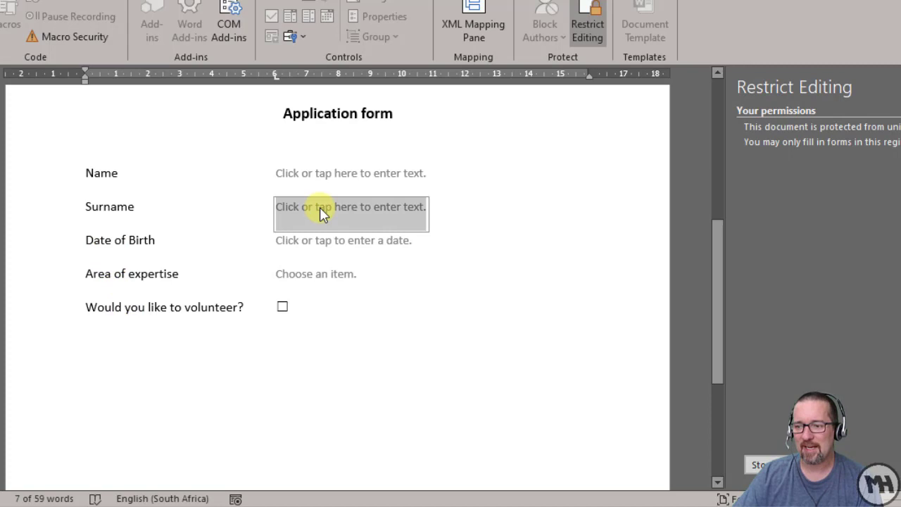
pyautogui.write('fghfghf')
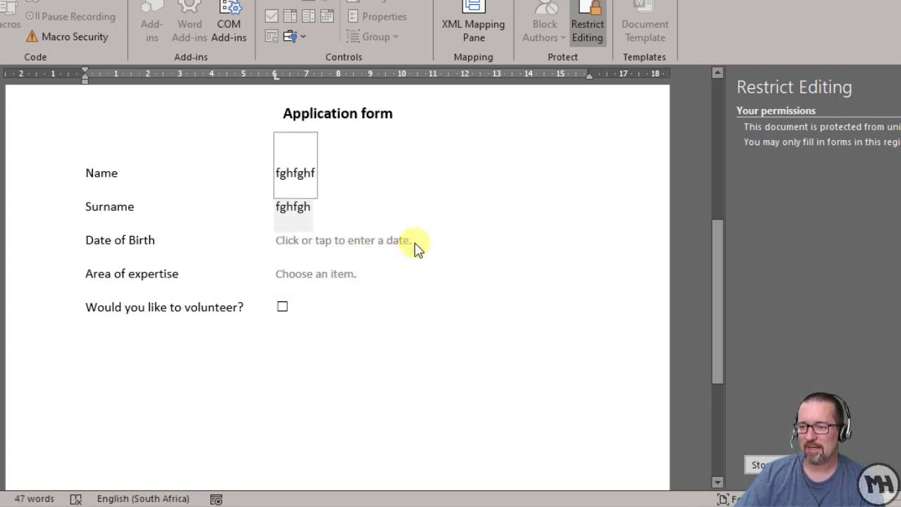
pyautogui.click(343, 239)
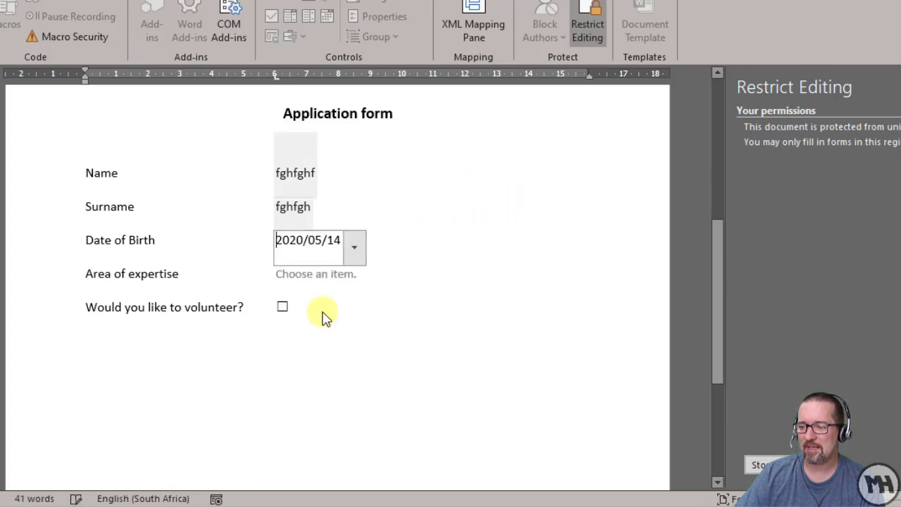
pyautogui.click(365, 273)
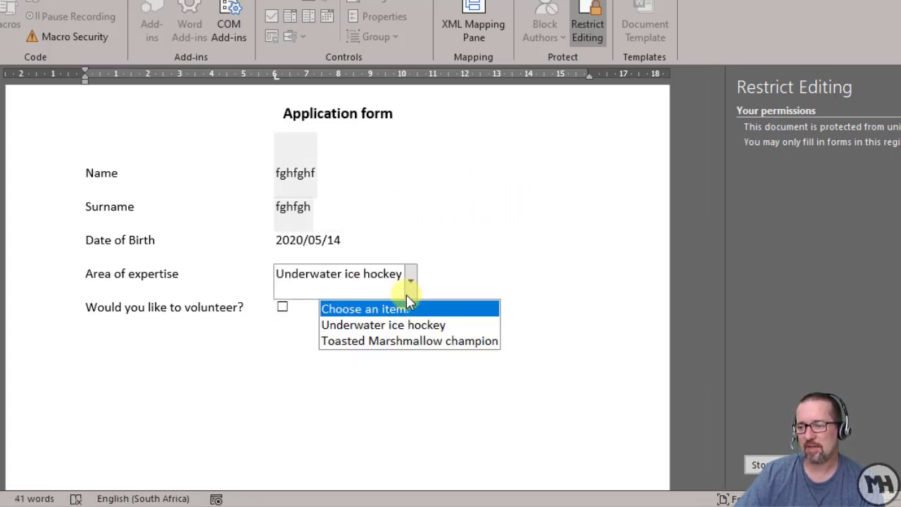
pyautogui.click(408, 341)
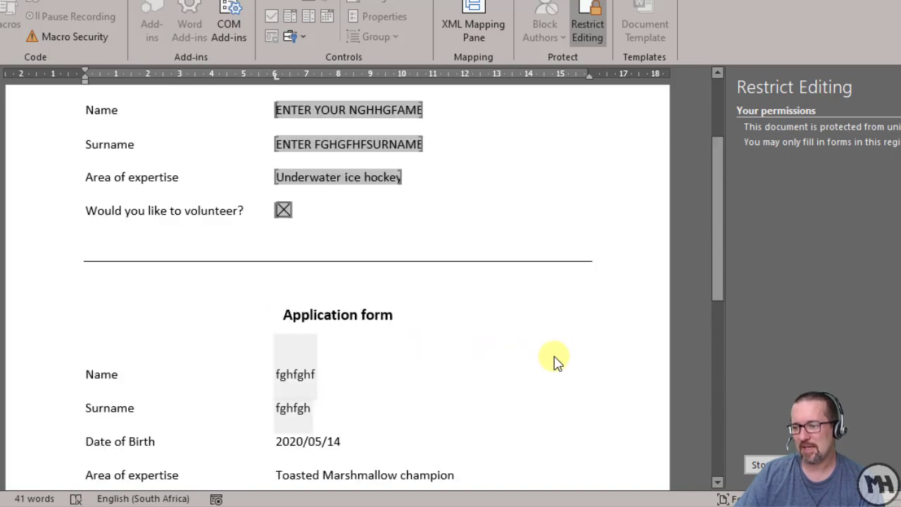
pyautogui.scroll(-3)
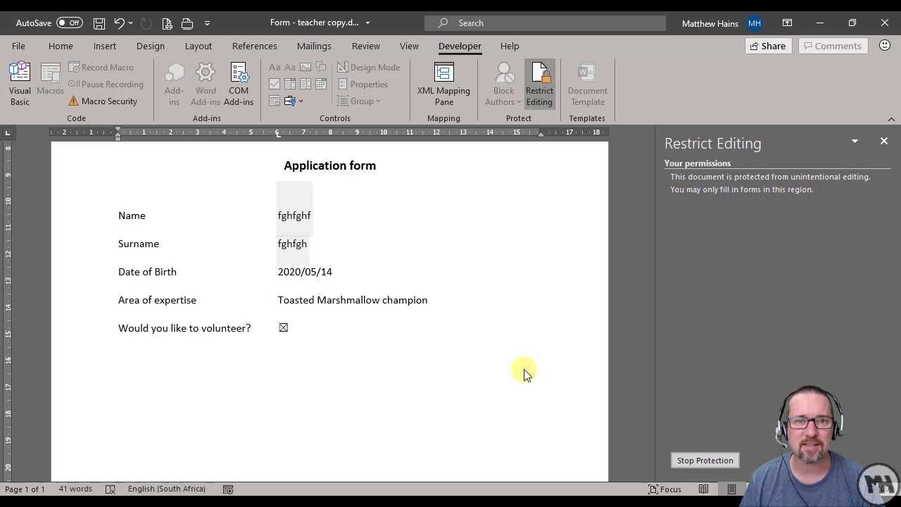
pyautogui.click(293, 243)
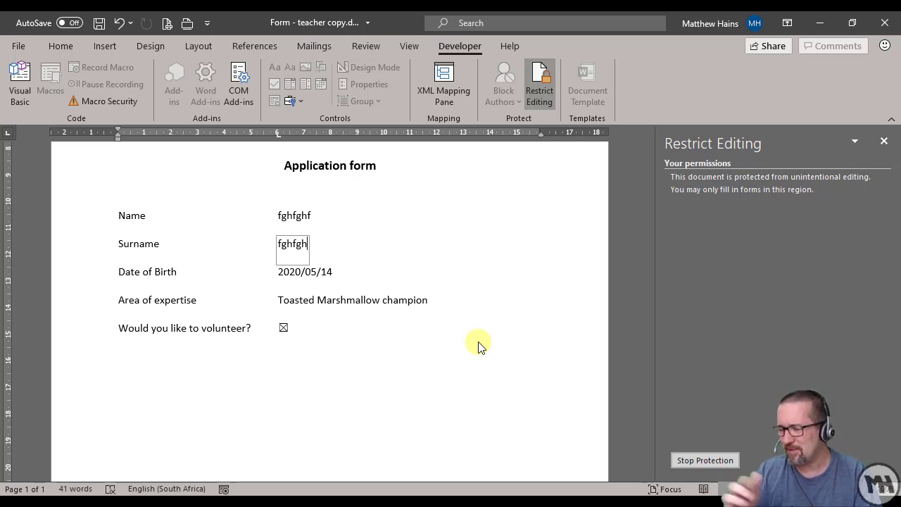
pyautogui.moveTo(411, 336)
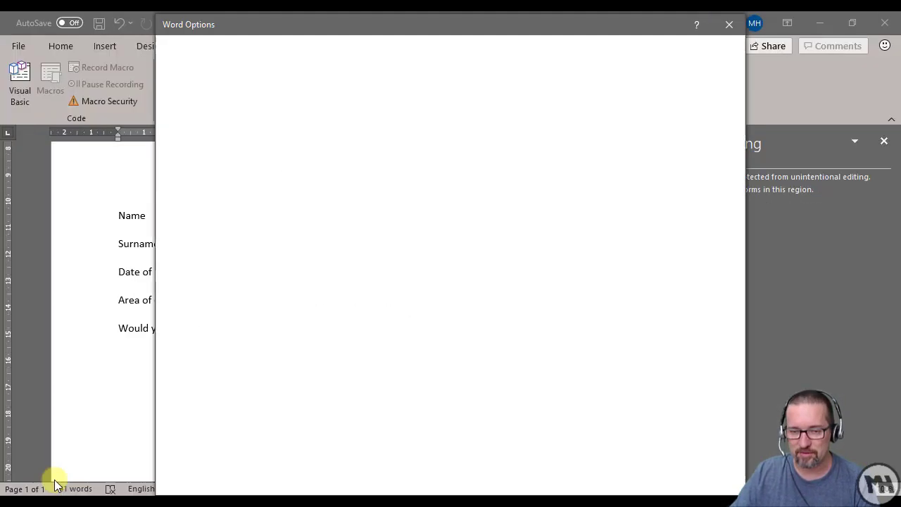
# Step: In Word Options > Advanced, enable 'Save form data as delimited text file' and apply
pyautogui.click(186, 163)
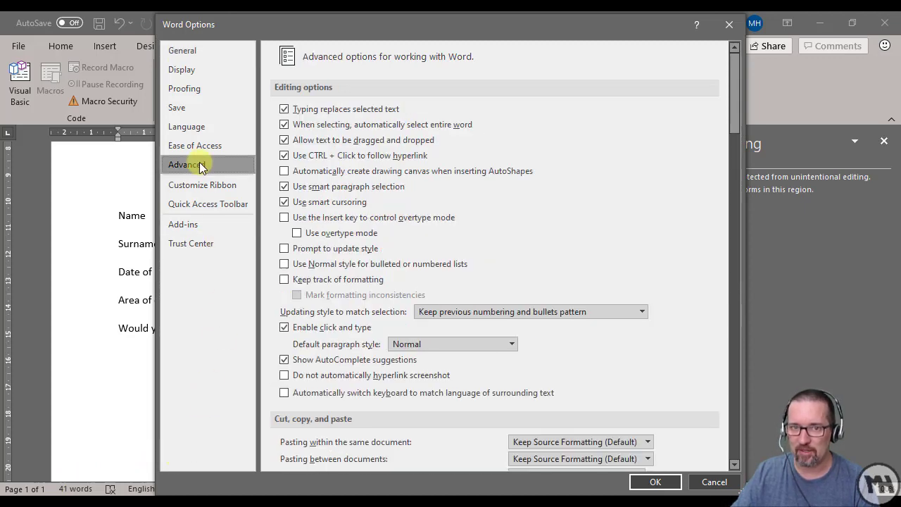
pyautogui.moveTo(639, 102)
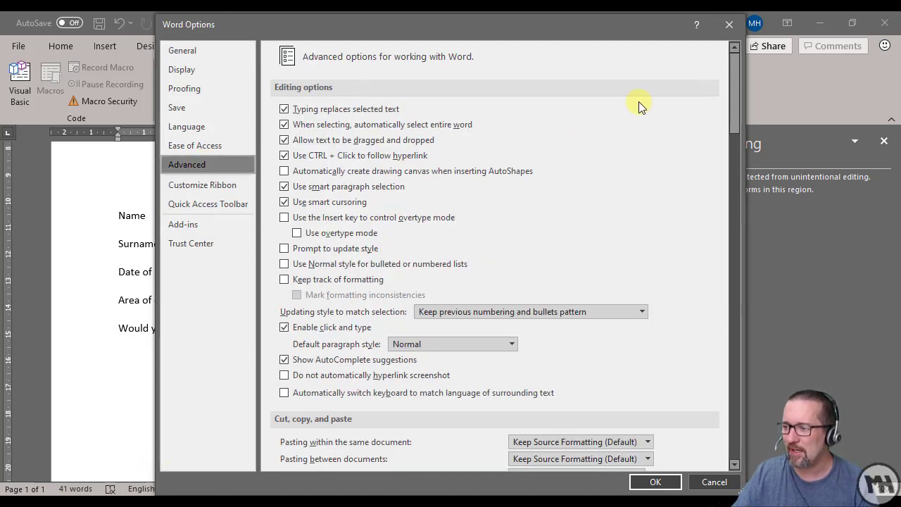
pyautogui.scroll(-3)
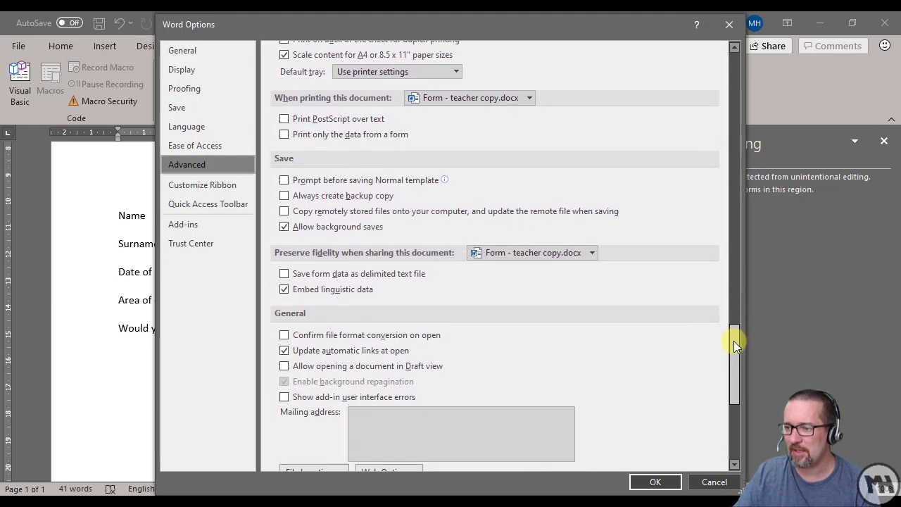
pyautogui.scroll(-3)
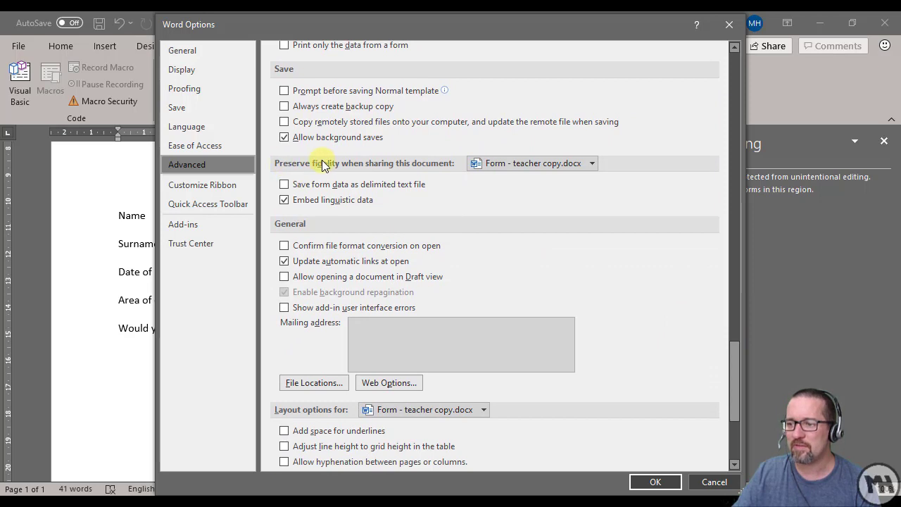
pyautogui.moveTo(359, 177)
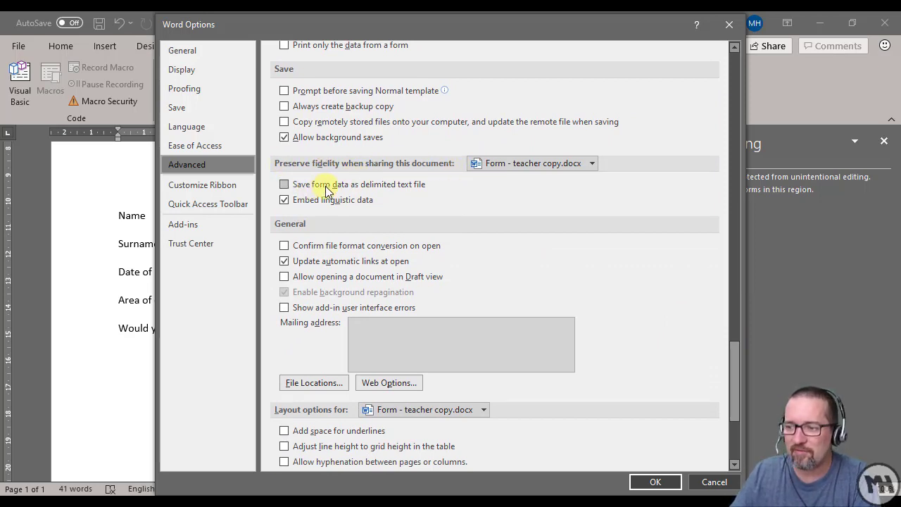
pyautogui.moveTo(369, 190)
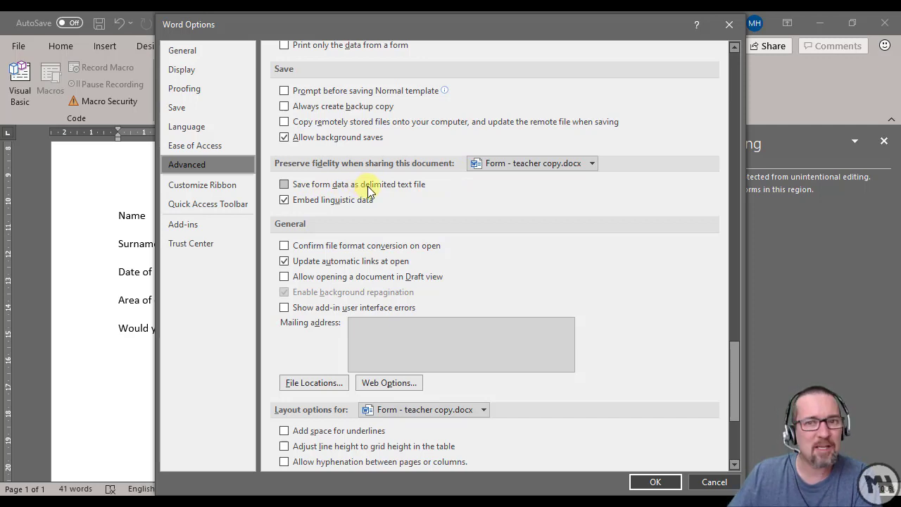
pyautogui.moveTo(411, 192)
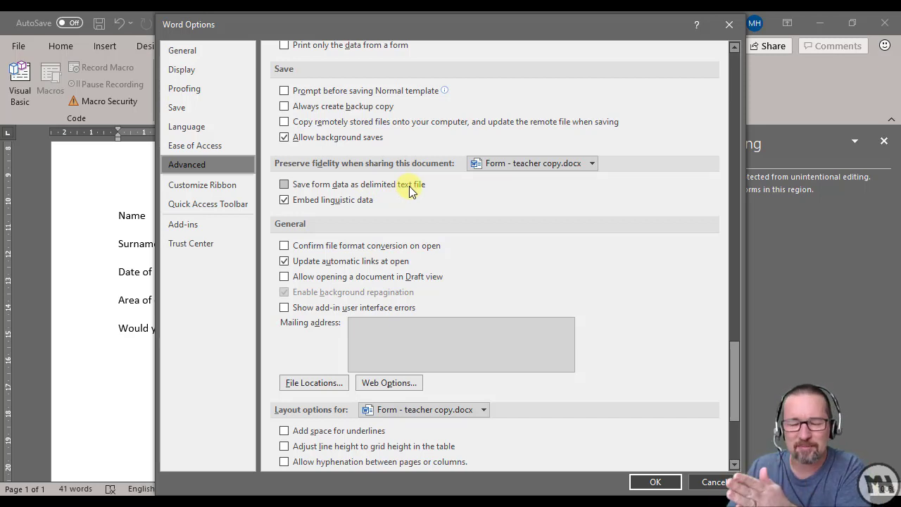
pyautogui.moveTo(406, 194)
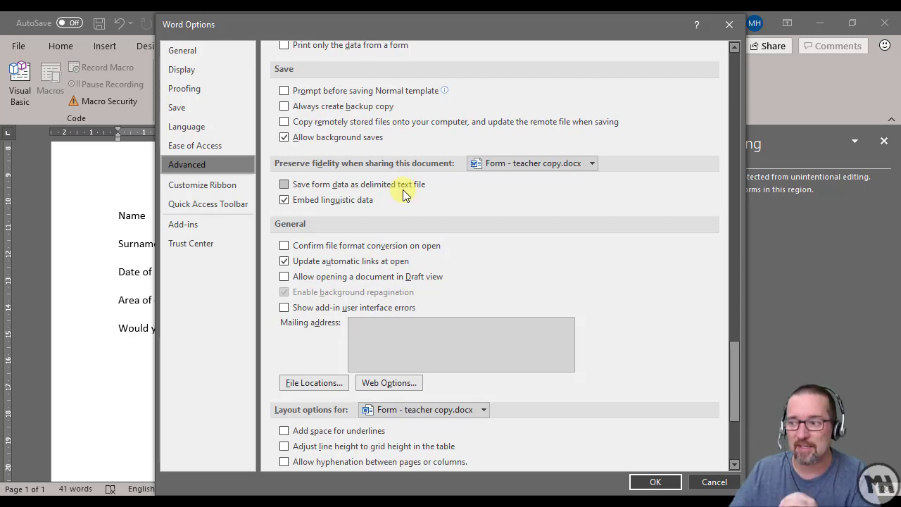
pyautogui.click(284, 183)
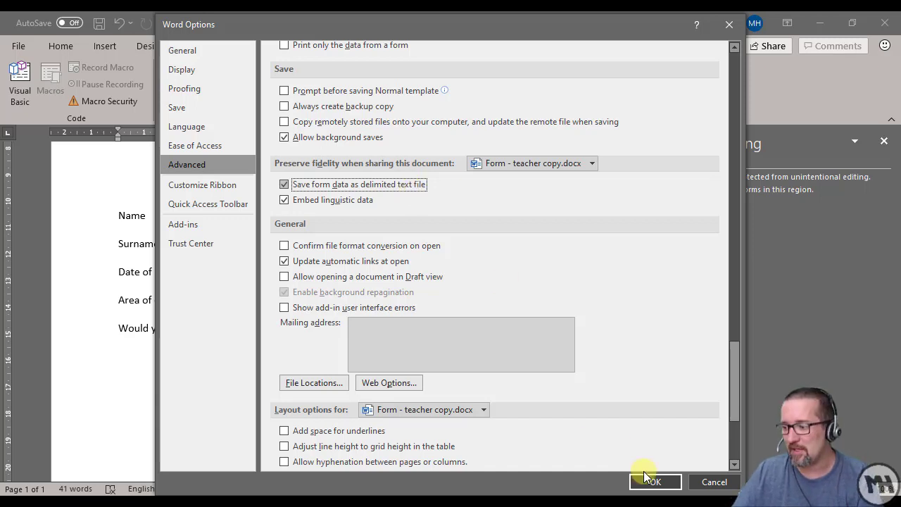
pyautogui.click(650, 481)
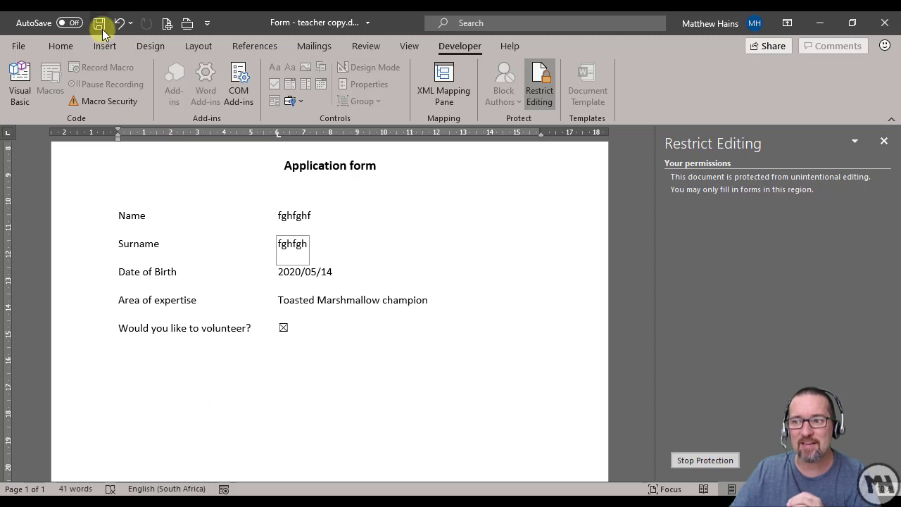
# Step: Save the filled-in form as a Plain Text (*.txt) file
pyautogui.click(100, 23)
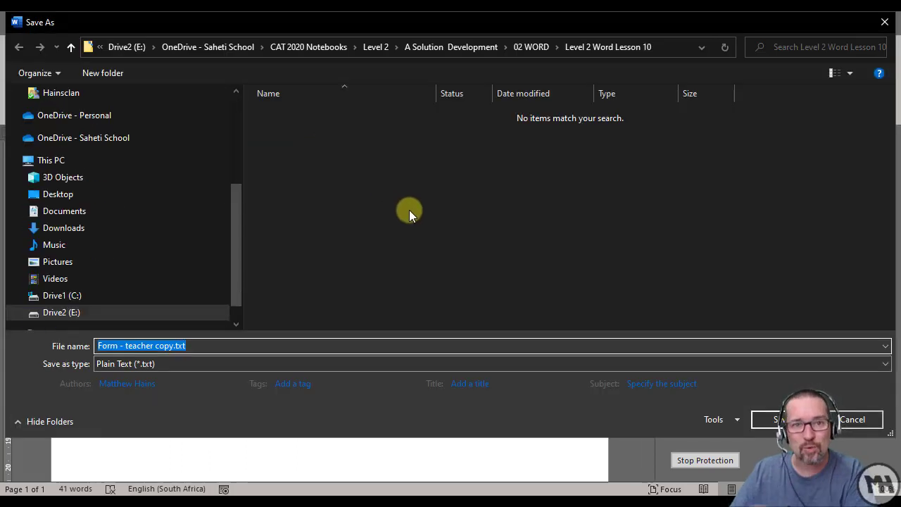
pyautogui.moveTo(371, 287)
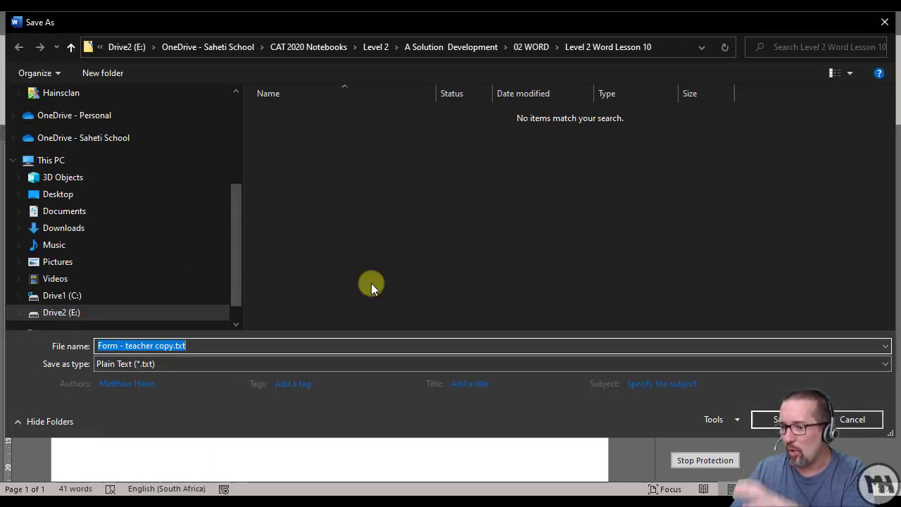
pyautogui.moveTo(202, 352)
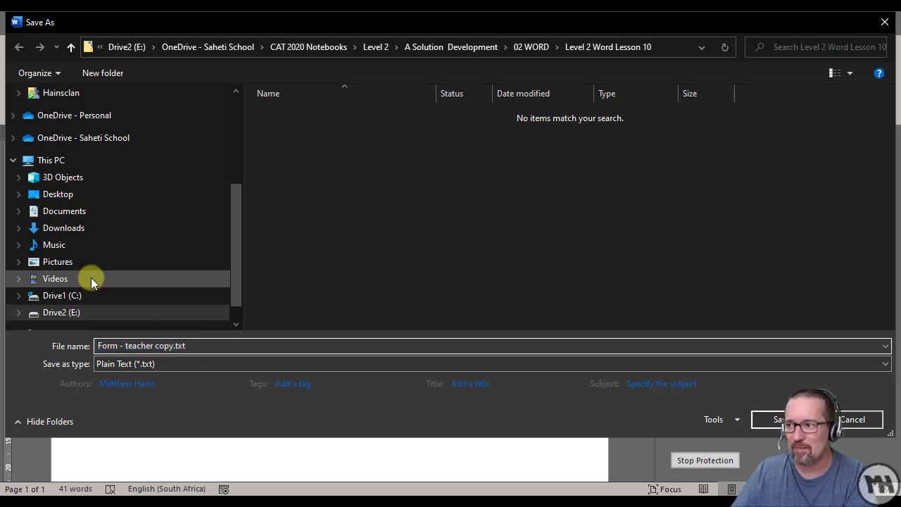
pyautogui.click(777, 420)
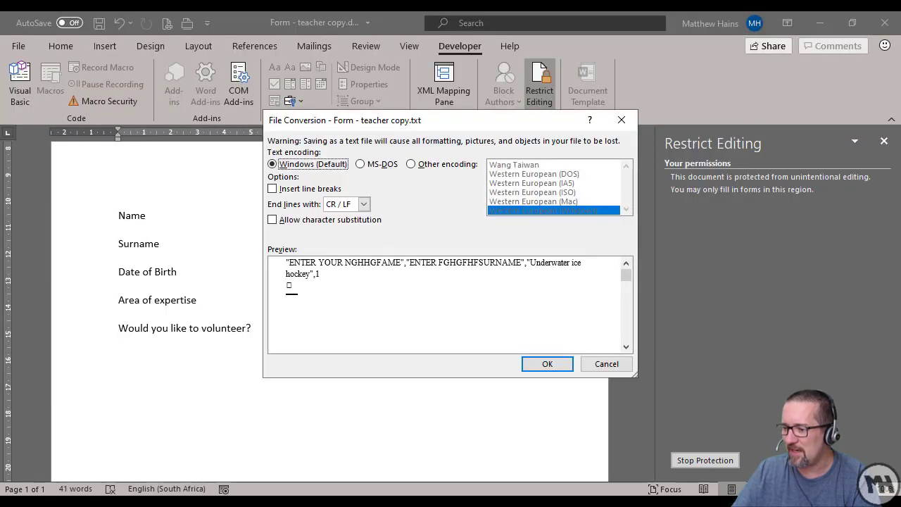
pyautogui.moveTo(345, 236)
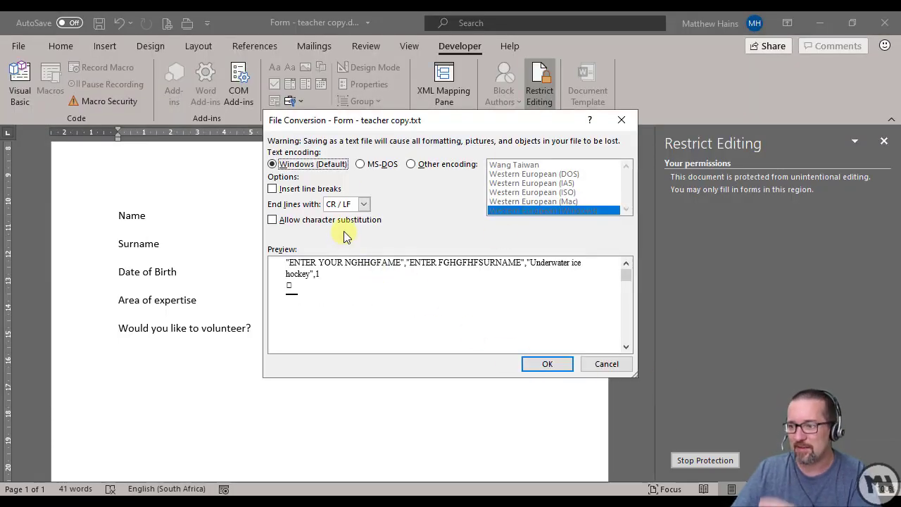
pyautogui.moveTo(345, 274)
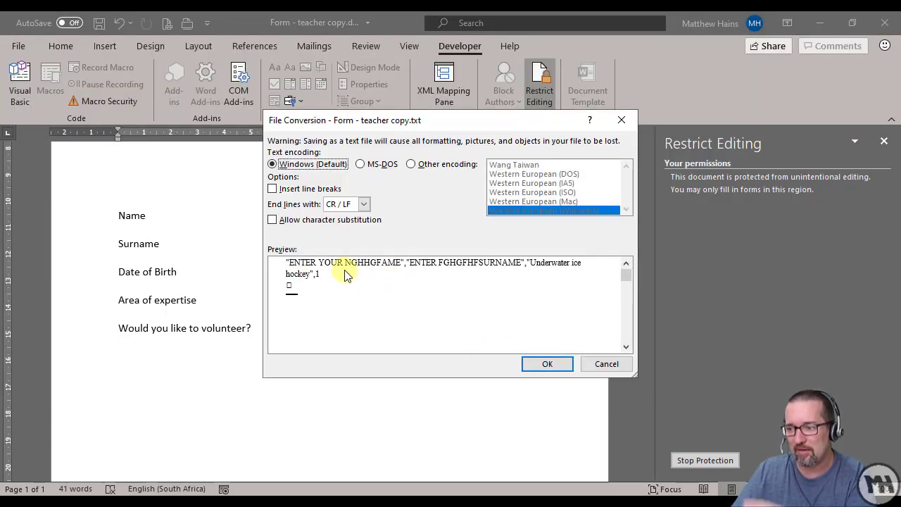
pyautogui.moveTo(453, 271)
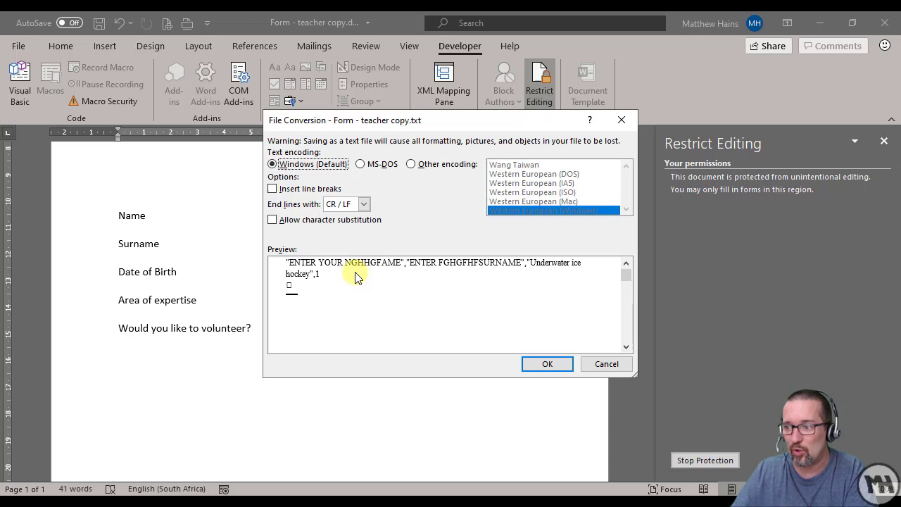
# Step: Accept the File Conversion preview so the form data is written as comma-delimited text
pyautogui.click(546, 363)
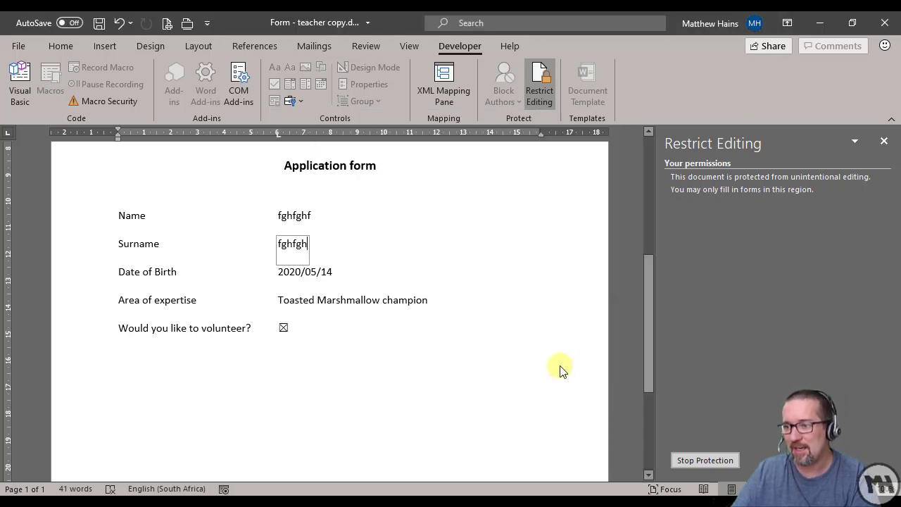